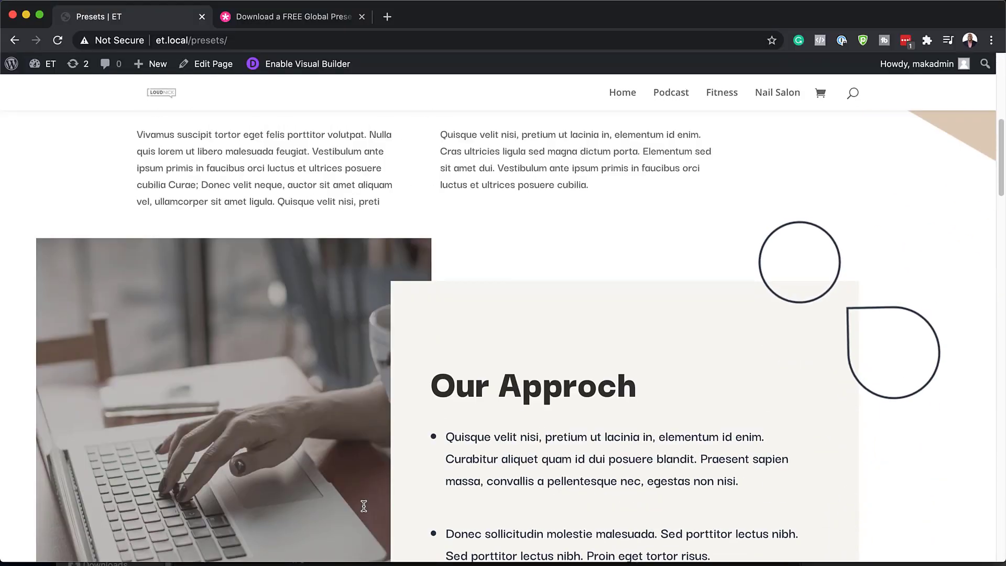
- Submit the email 'mak@' in the Financial Advisor style guide's free download form
scroll("down", 3)
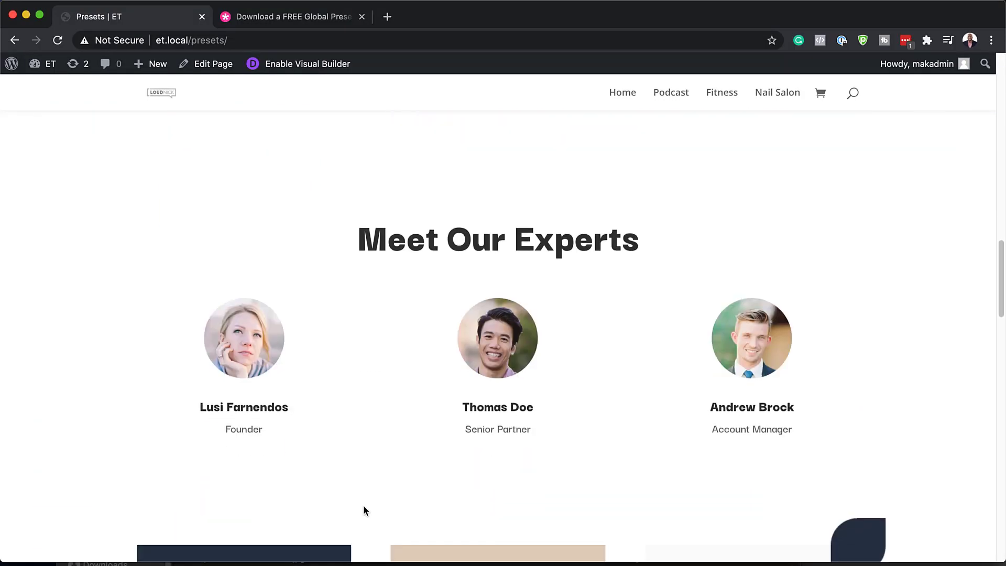
scroll("down", 3)
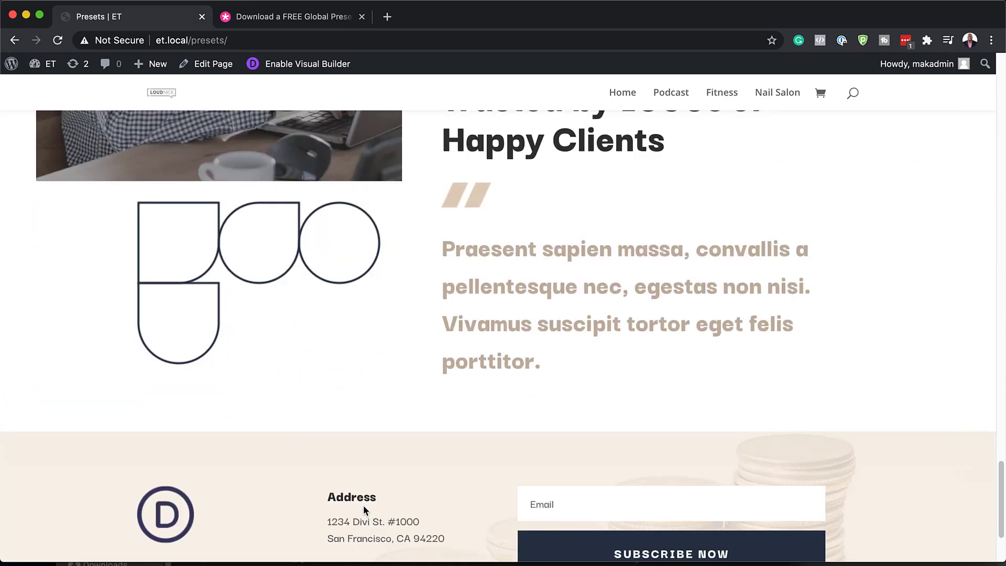
scroll("up", 3)
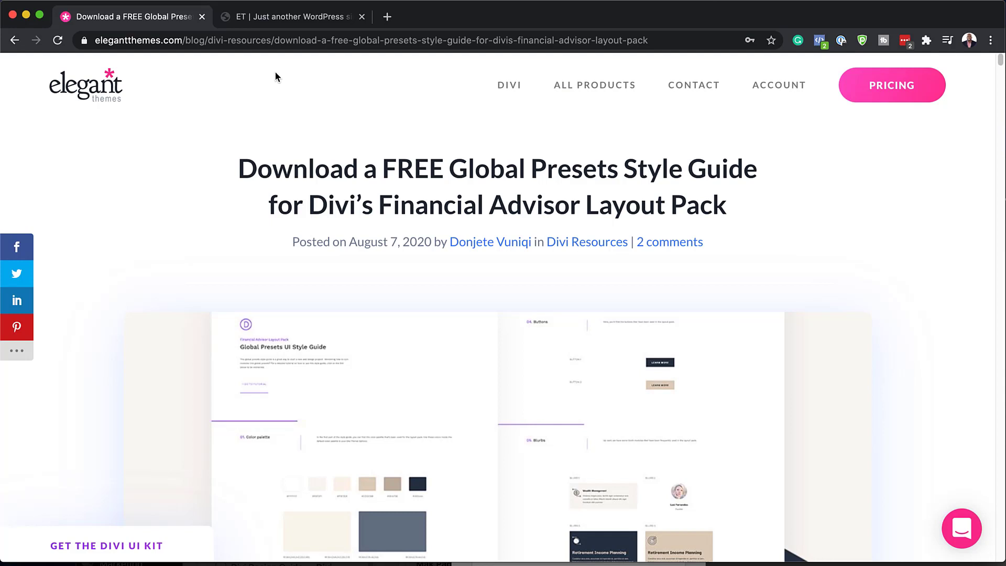
mouse_move(183, 366)
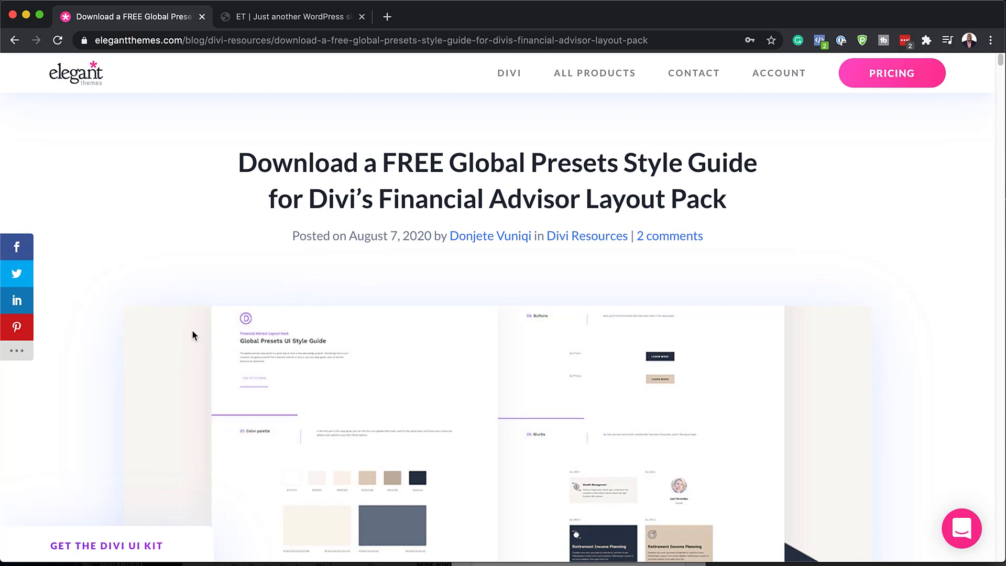
mouse_move(223, 272)
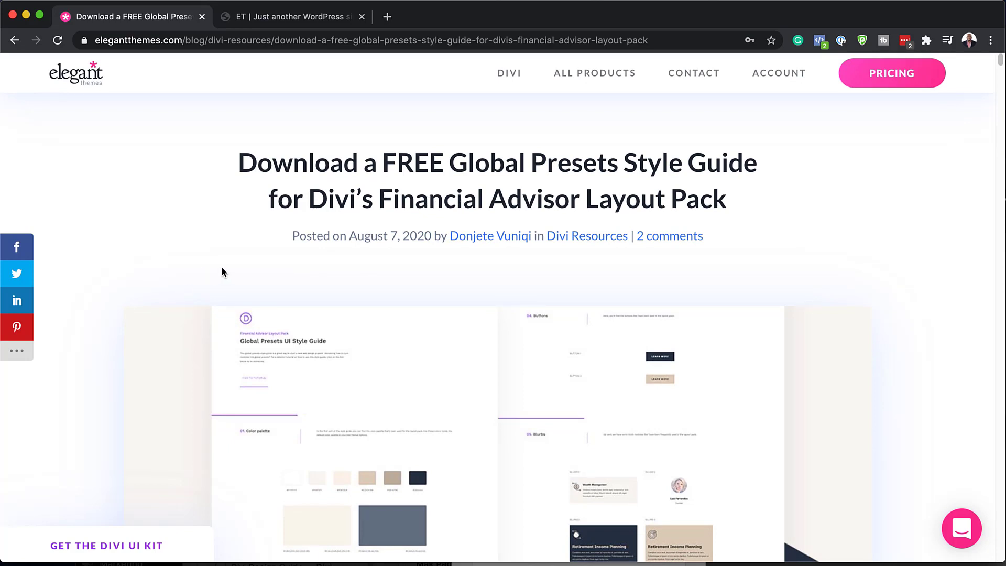
scroll("down", 3)
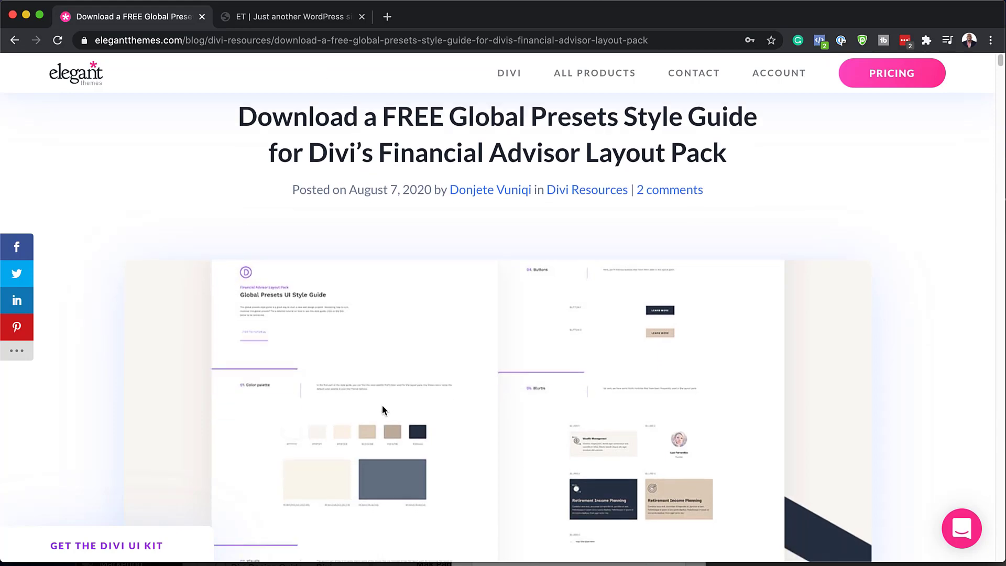
scroll("down", 3)
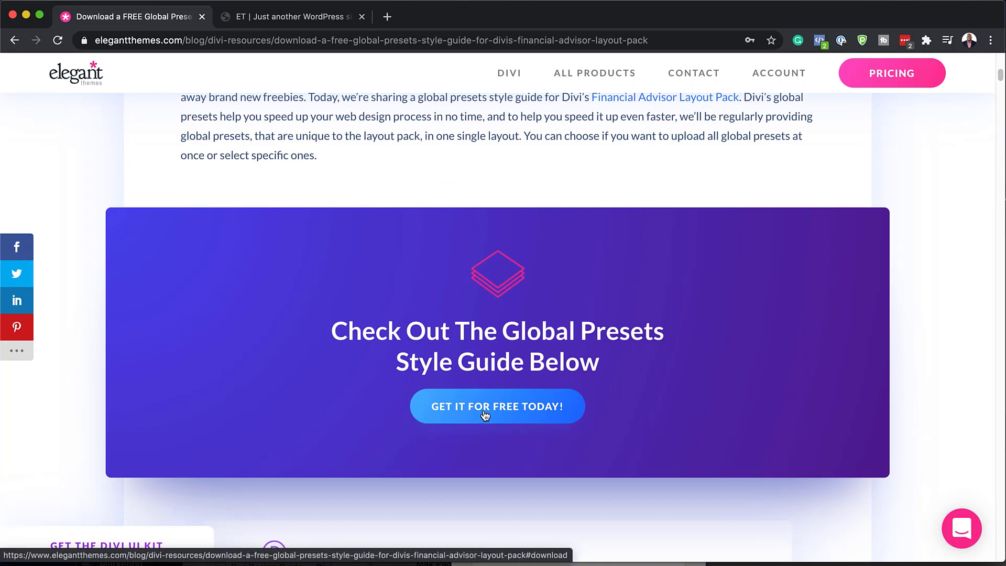
left_click(497, 406)
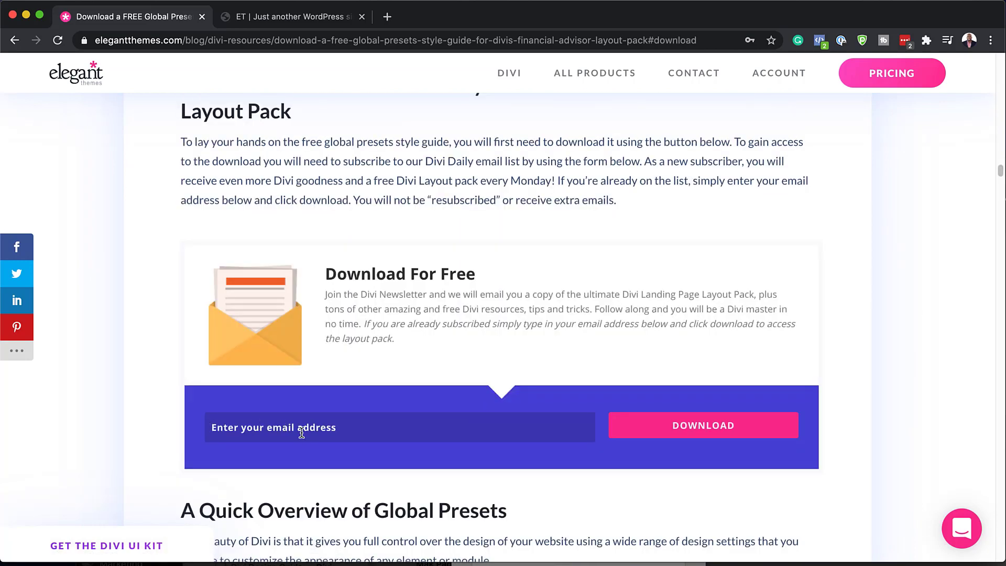
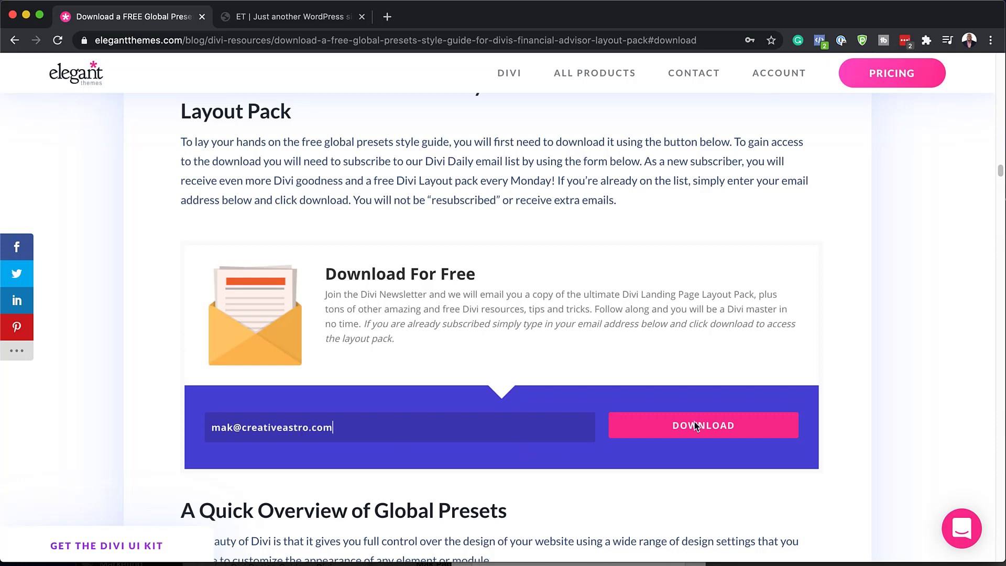
left_click(702, 425)
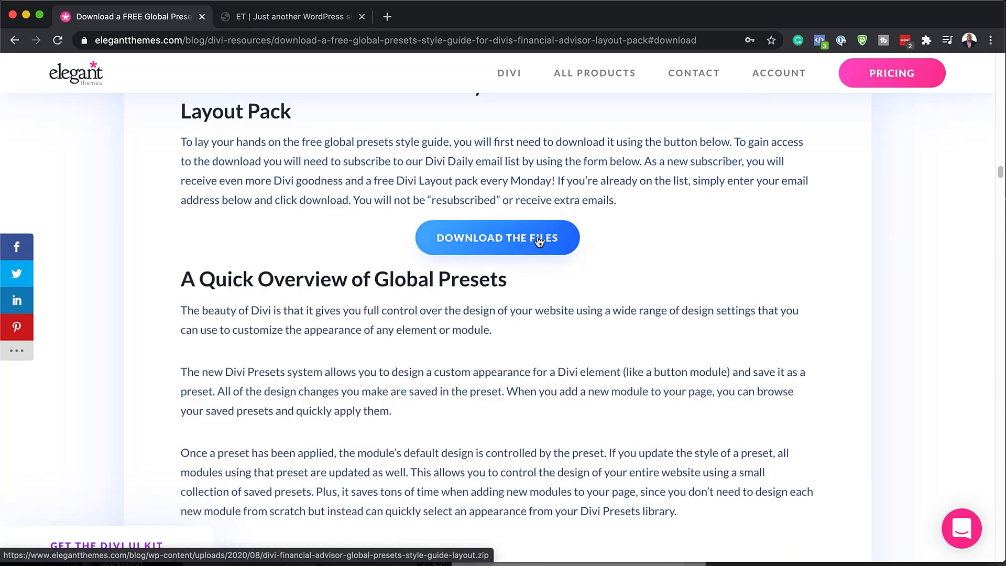
- Download the style guide files, reveal the extracted folder in Finder, then close Finder
left_click(498, 238)
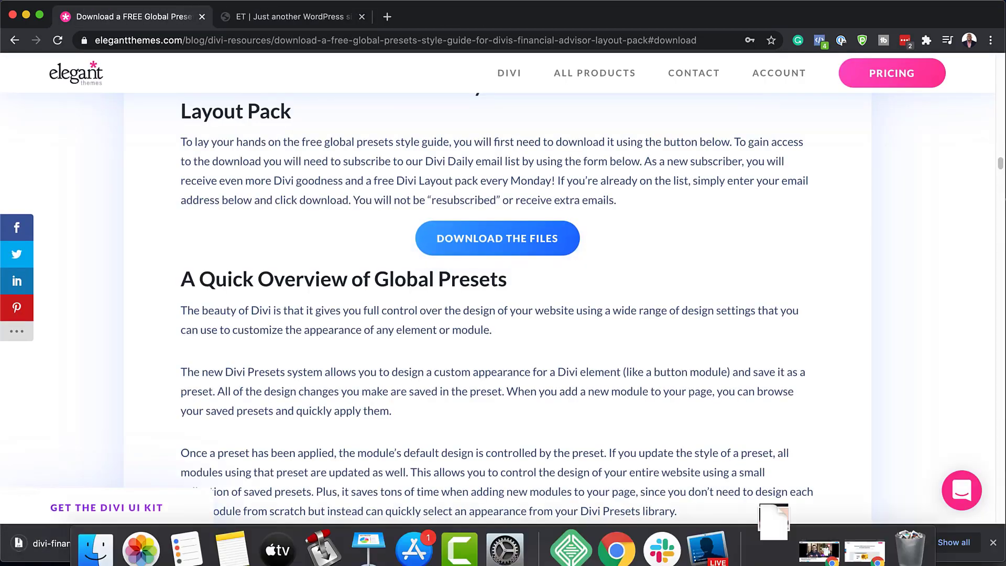
left_click(496, 238)
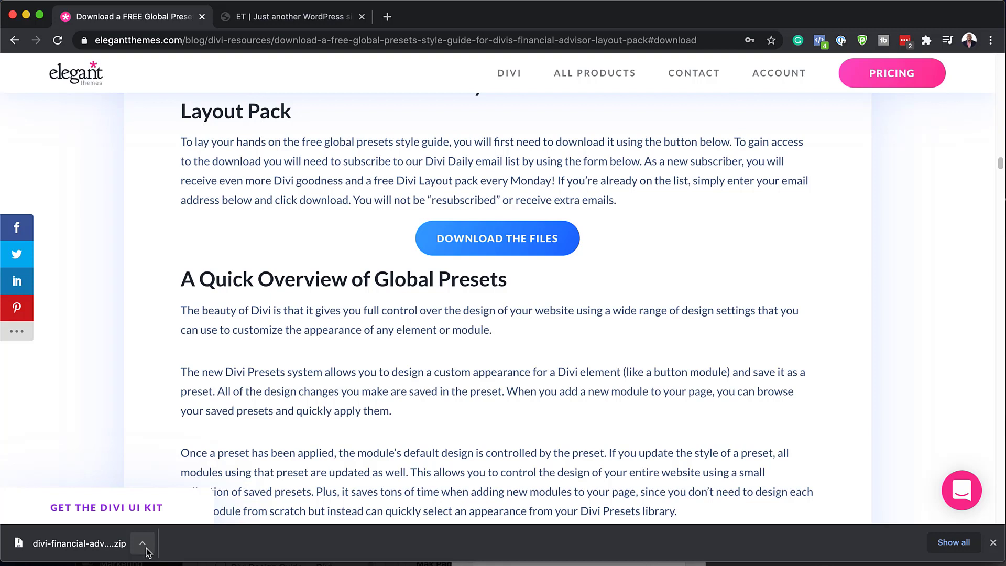
left_click(143, 544)
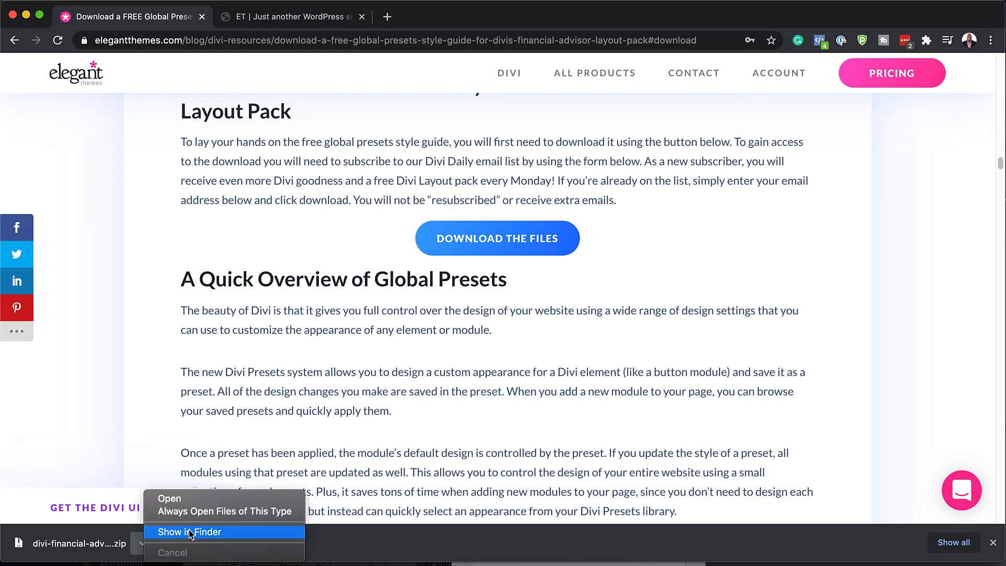
mouse_move(187, 541)
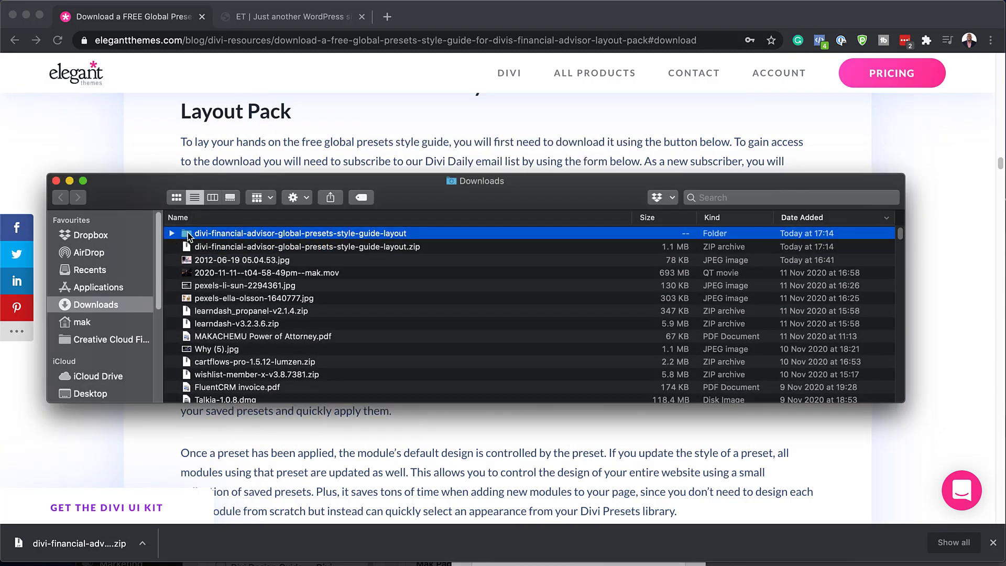
left_click(171, 233)
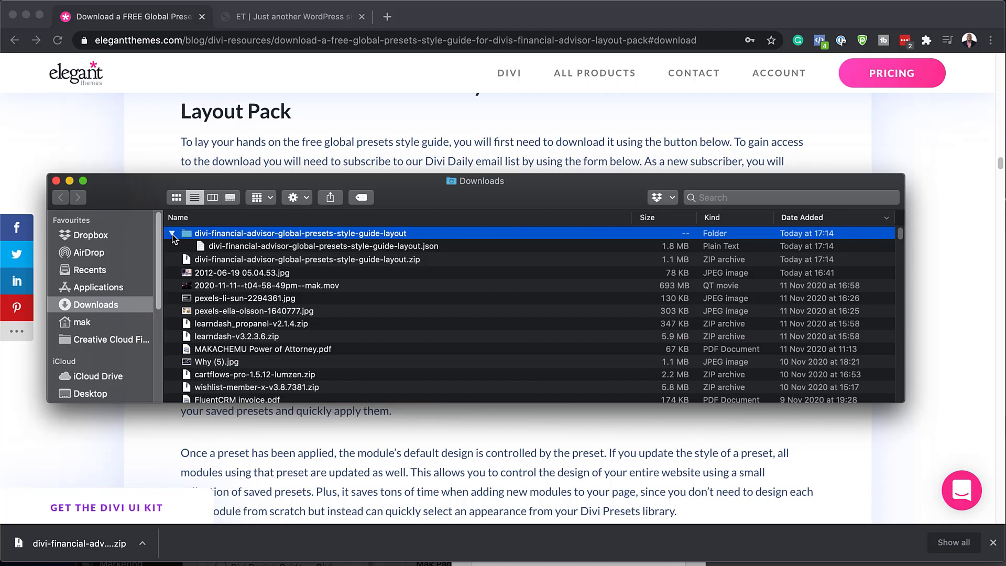
mouse_move(223, 249)
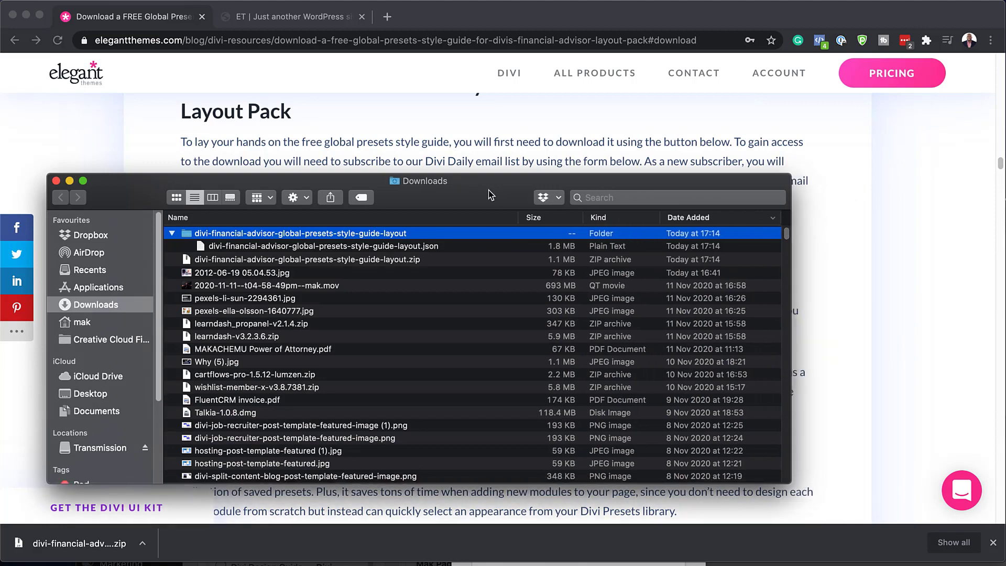
left_click(57, 181)
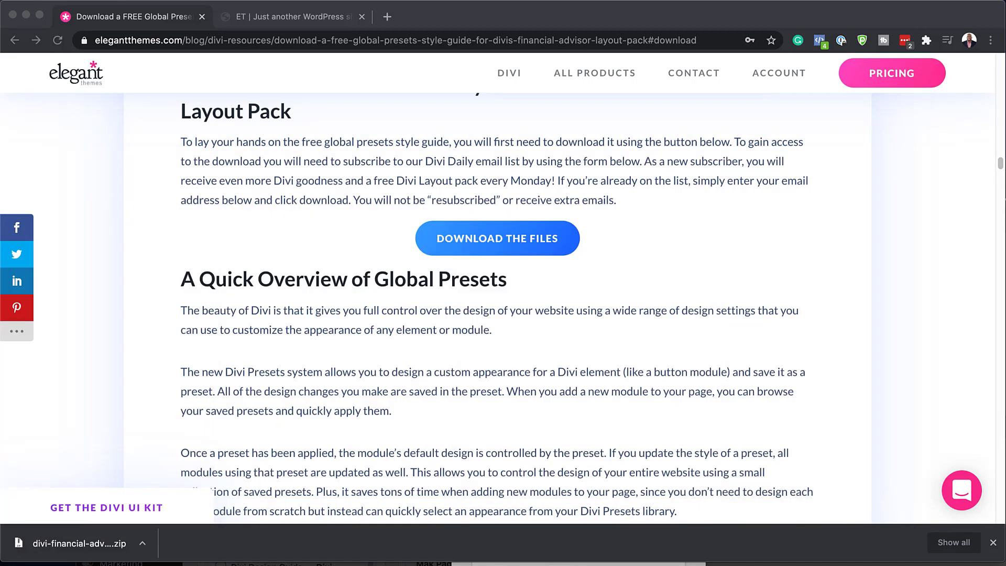
- Switch to the et.local tab and log in to the WordPress admin
scroll("down", 3)
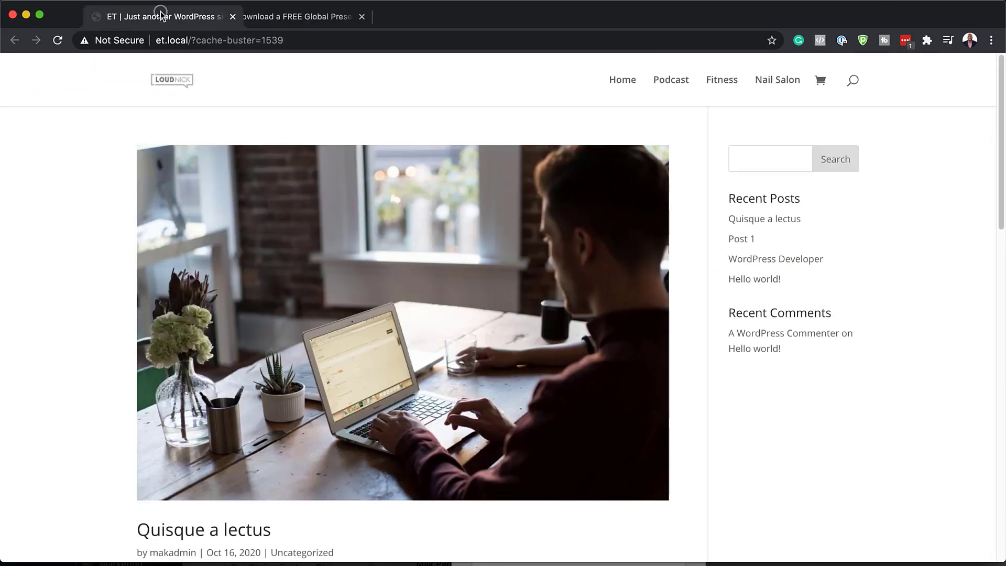
left_click(218, 40)
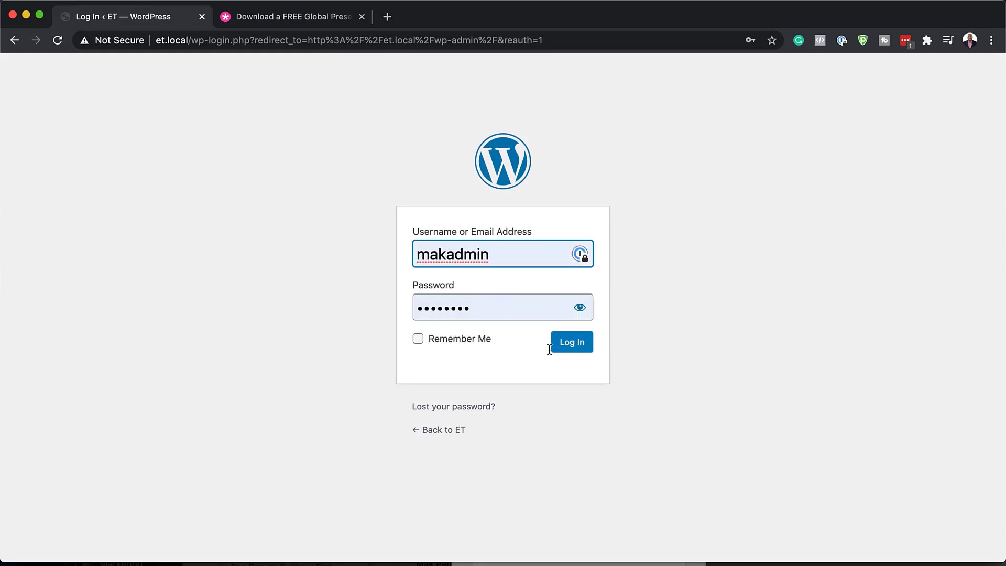
left_click(570, 342)
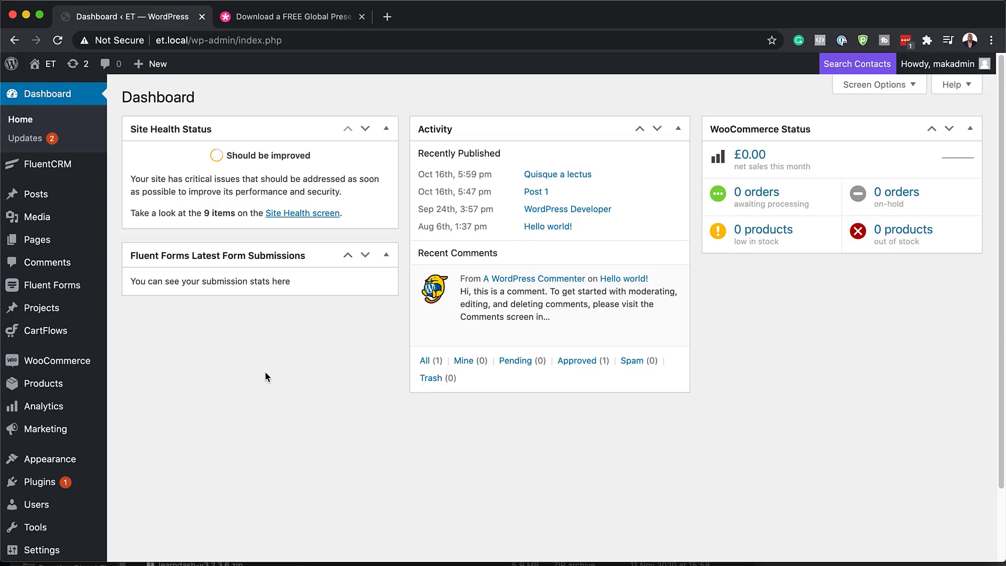
scroll("down", 3)
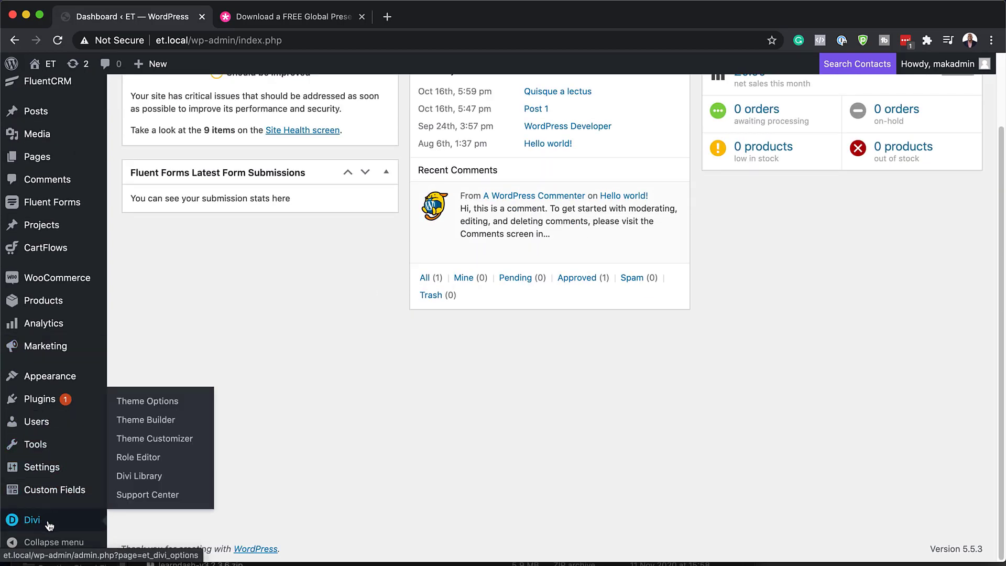
- Import the style guide layout JSON, including presets, through Divi Library's Import & Export
left_click(138, 475)
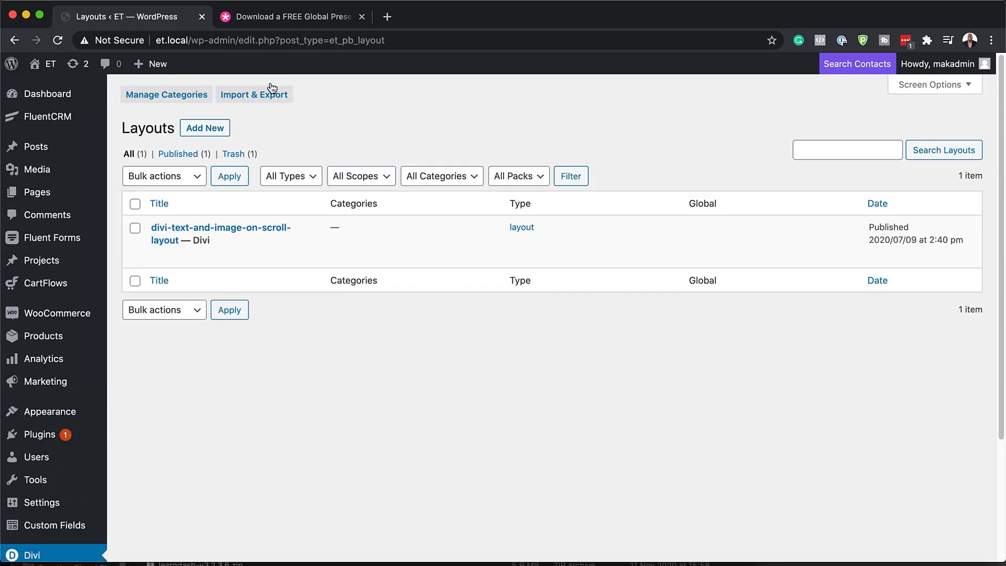
left_click(254, 94)
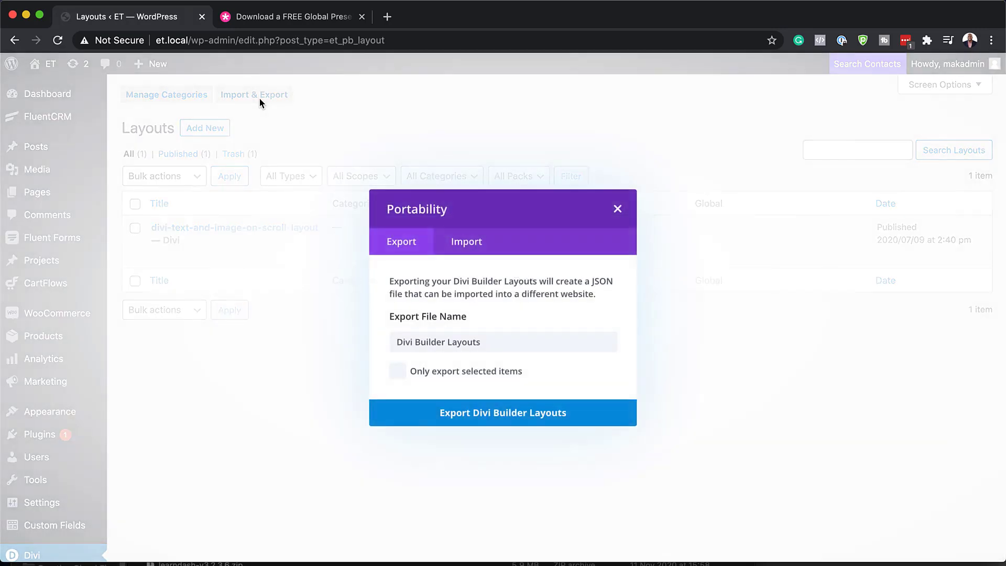
left_click(466, 242)
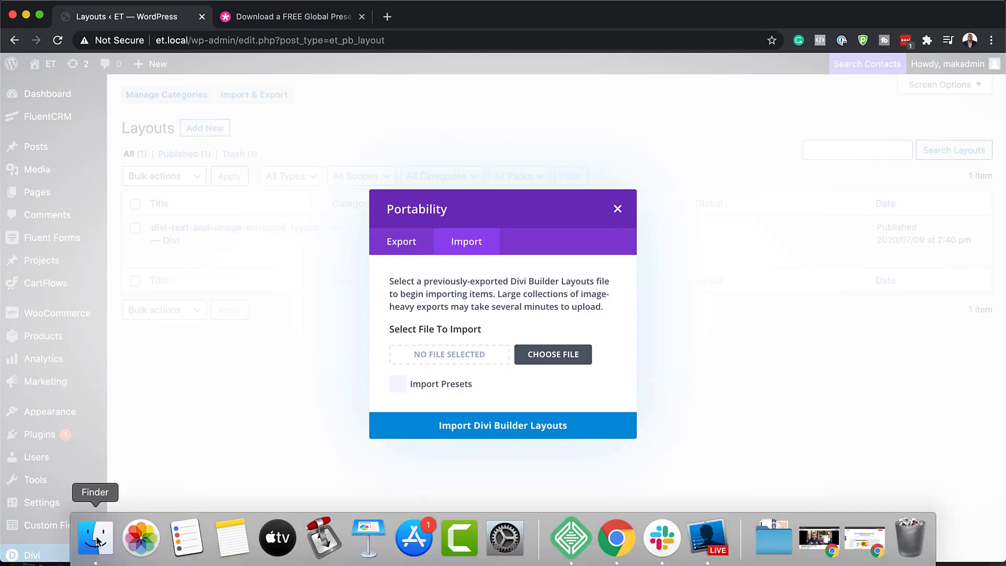
left_click(553, 354)
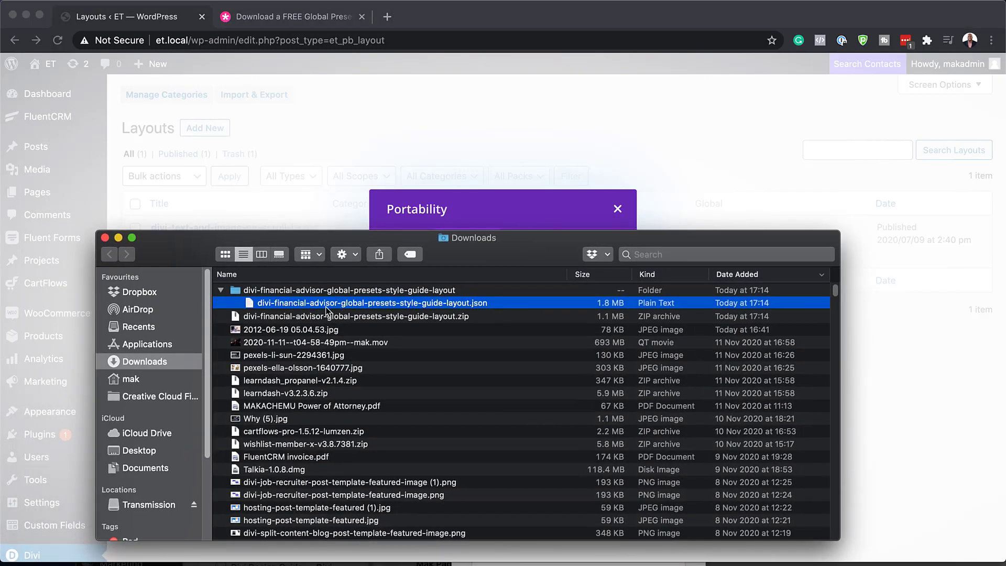
left_click(466, 242)
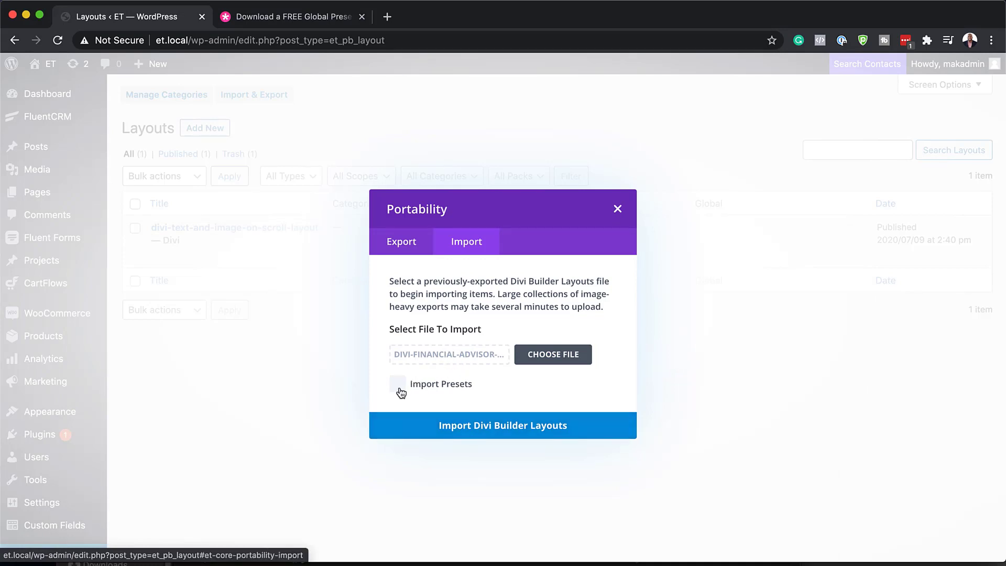
left_click(398, 384)
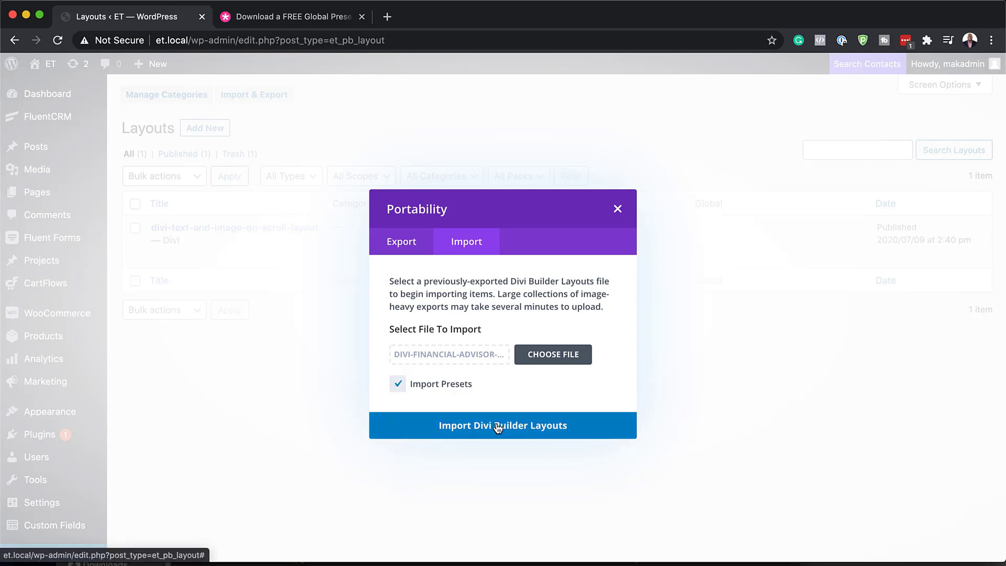
left_click(503, 425)
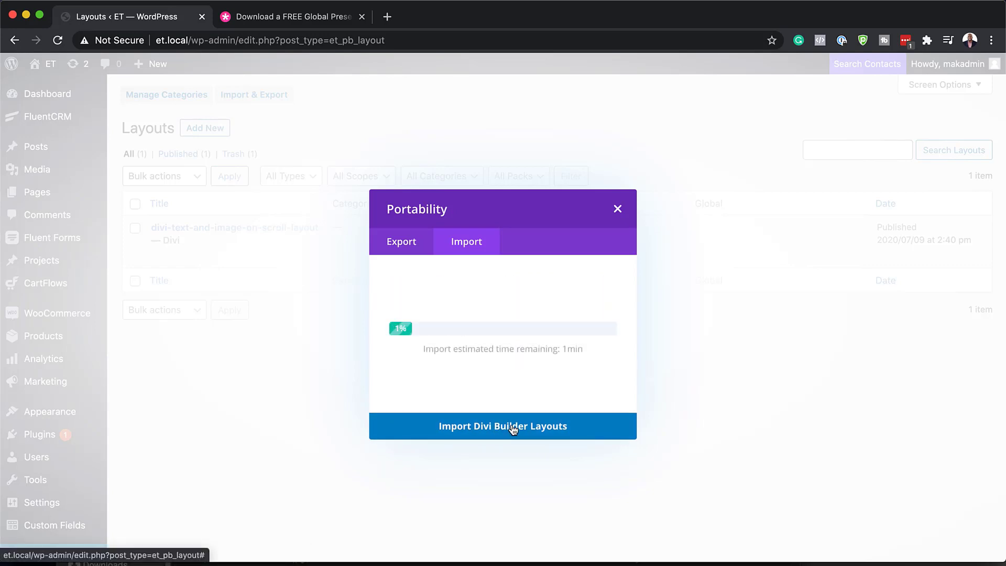
left_click(503, 426)
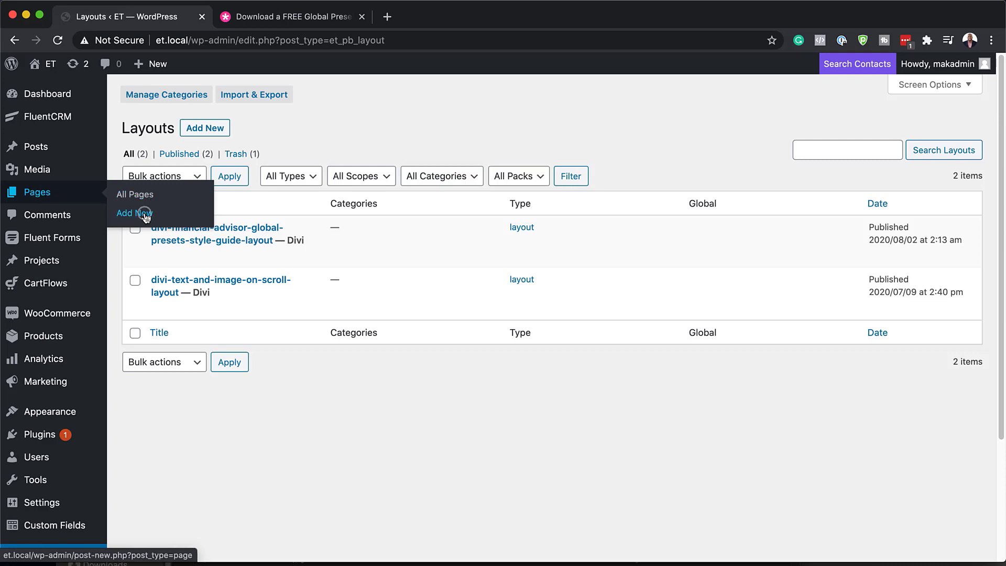
- Add a new page titled 'Presets' and launch the Divi Builder on it
left_click(134, 213)
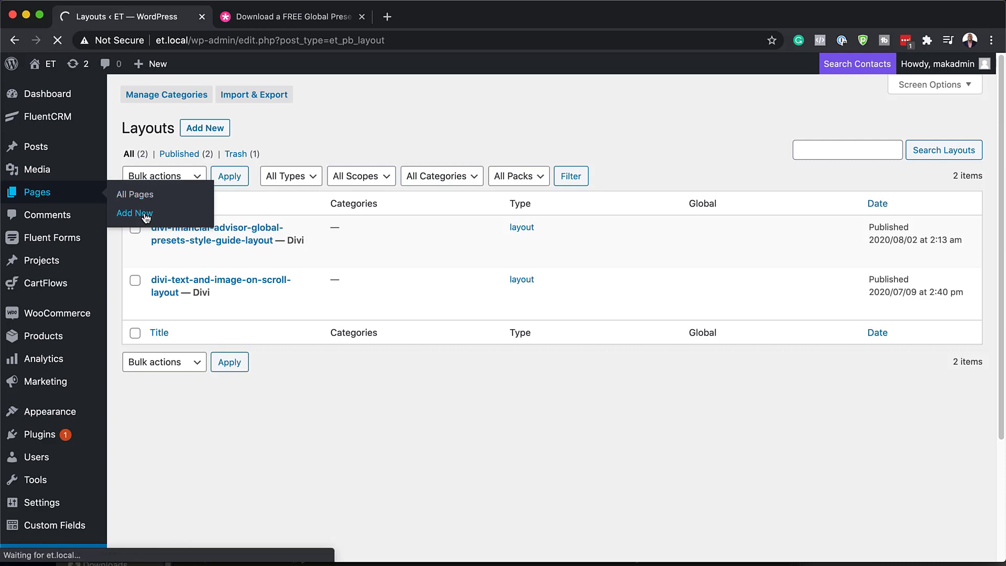
left_click(134, 214)
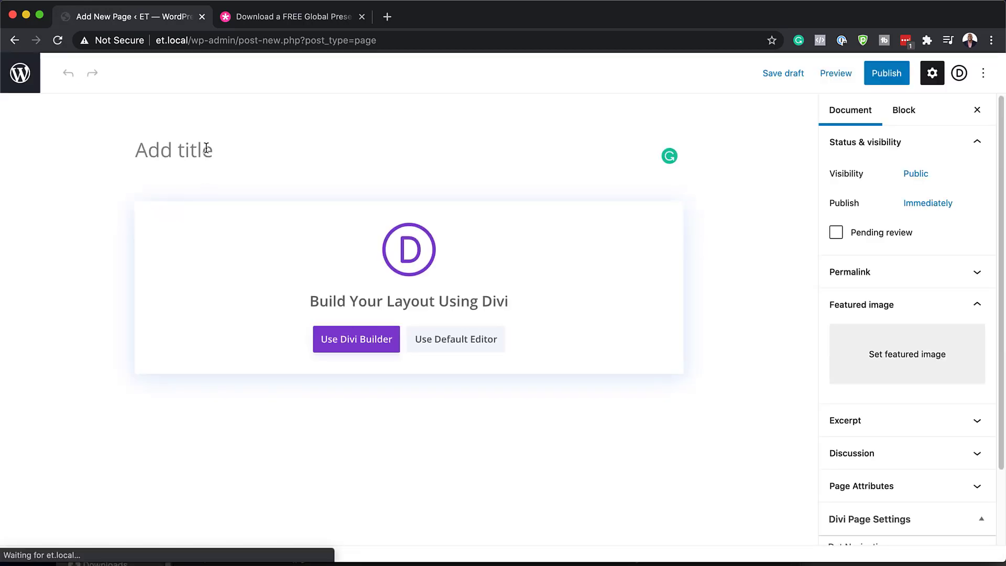
type("Presets")
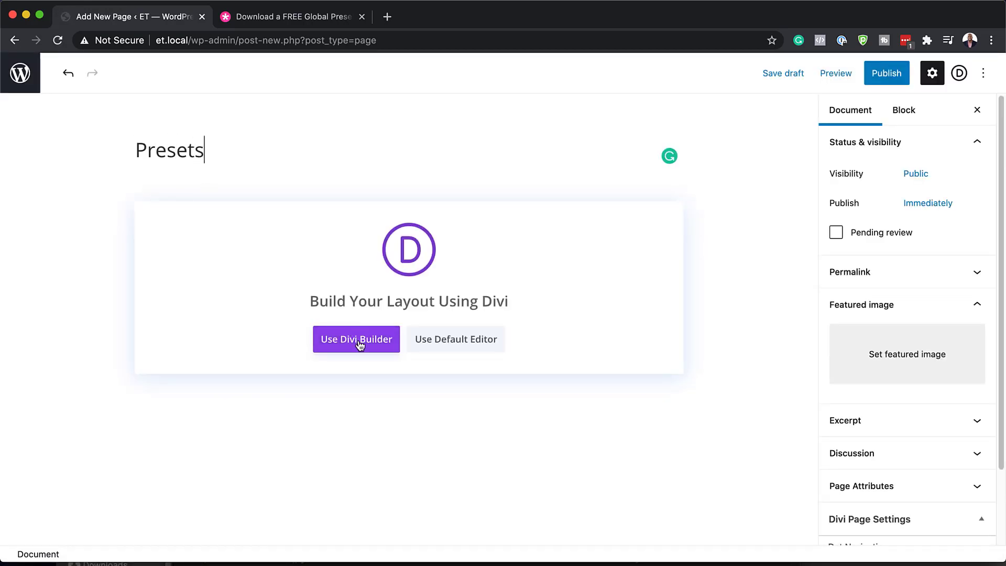
left_click(356, 339)
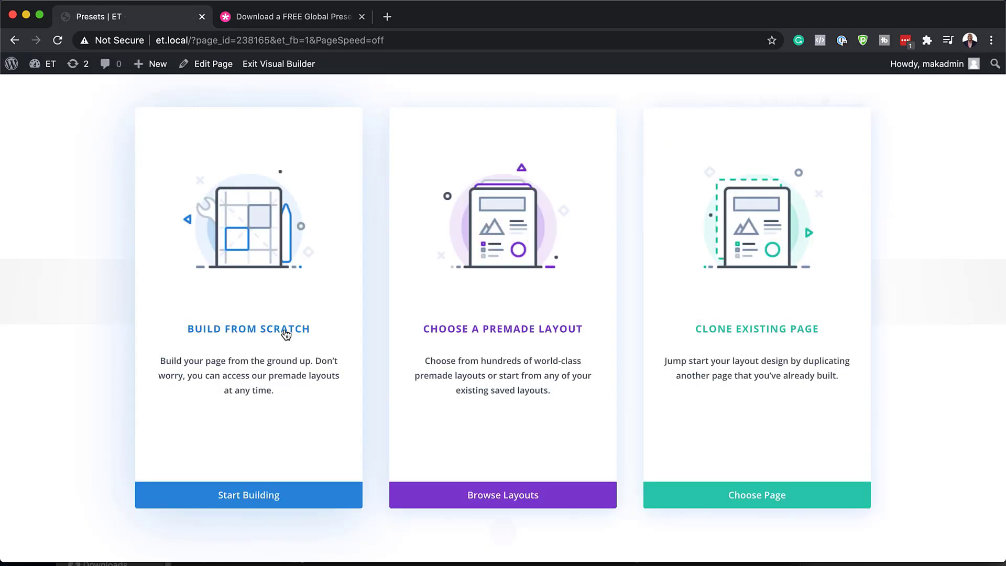
- Build from scratch with a one-column row holding a FALP – Button 1 Button module
left_click(248, 494)
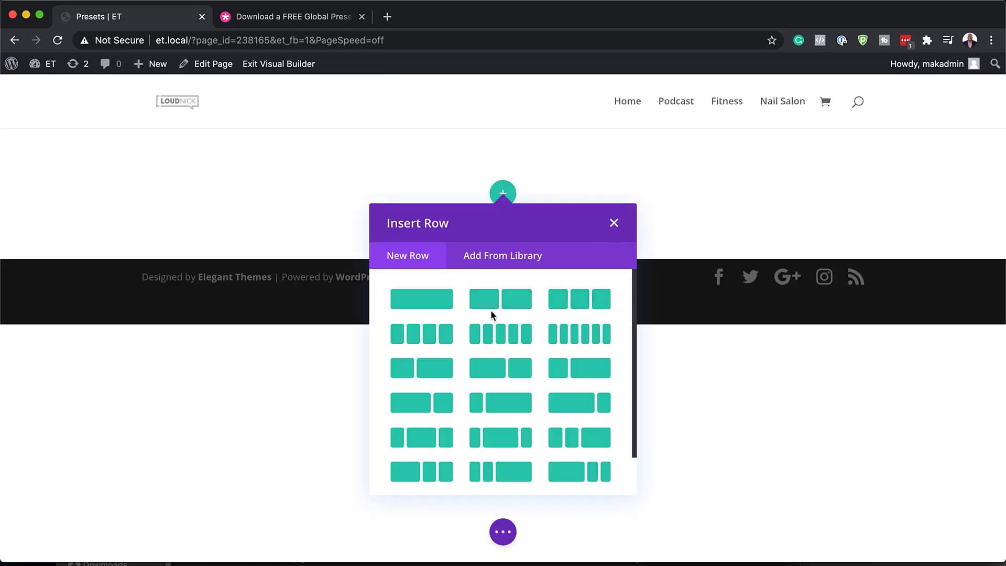
mouse_move(421, 300)
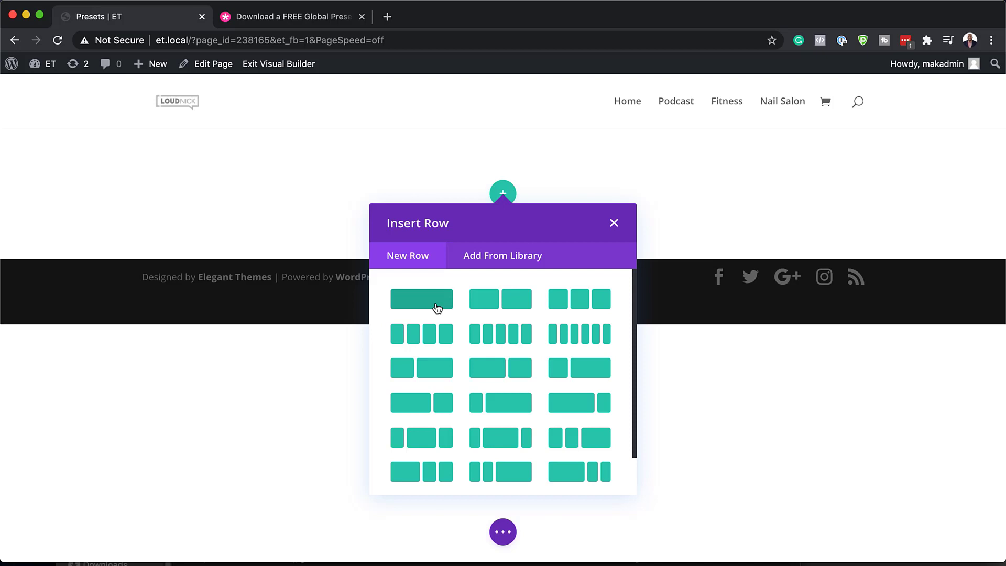
left_click(420, 299)
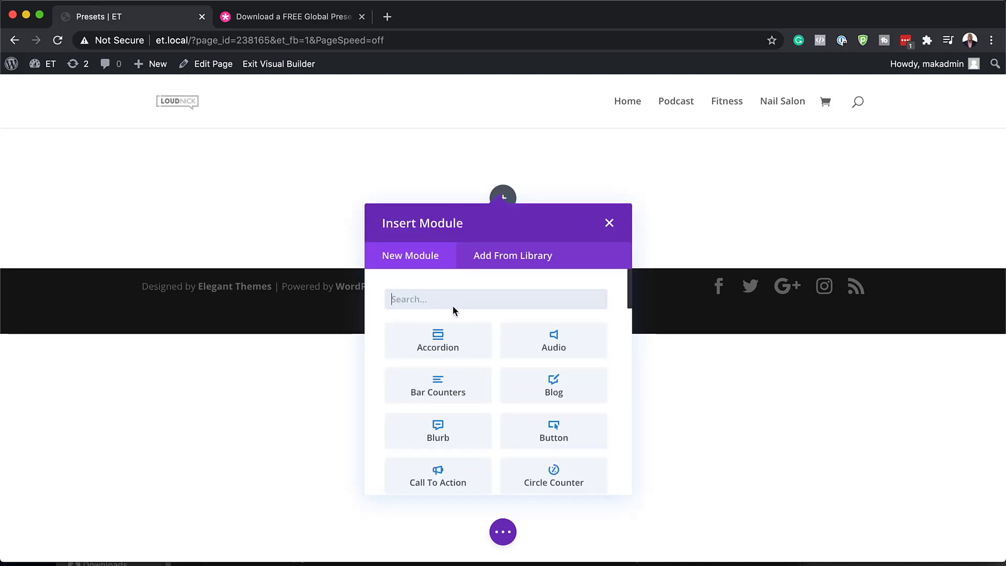
type("b")
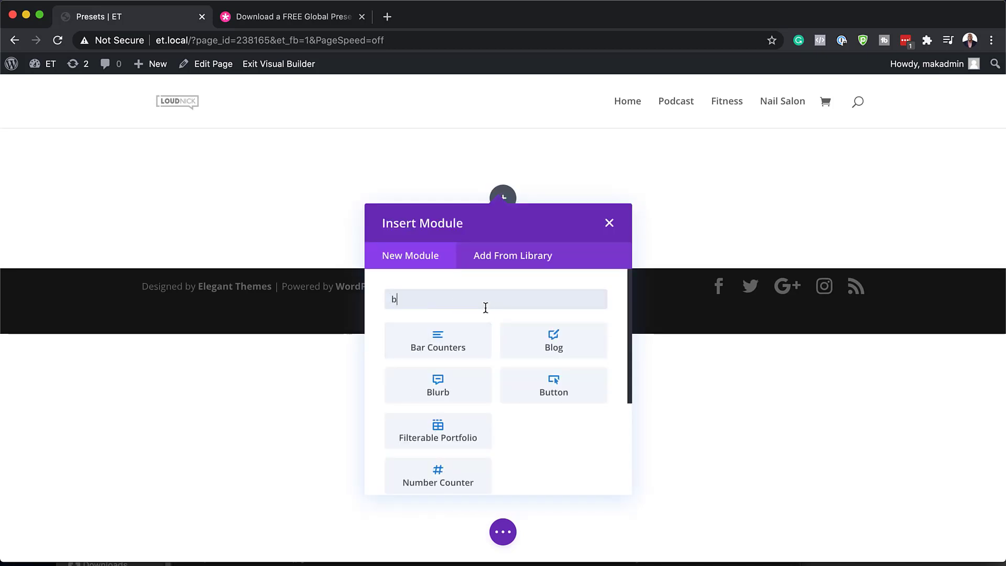
type("utto")
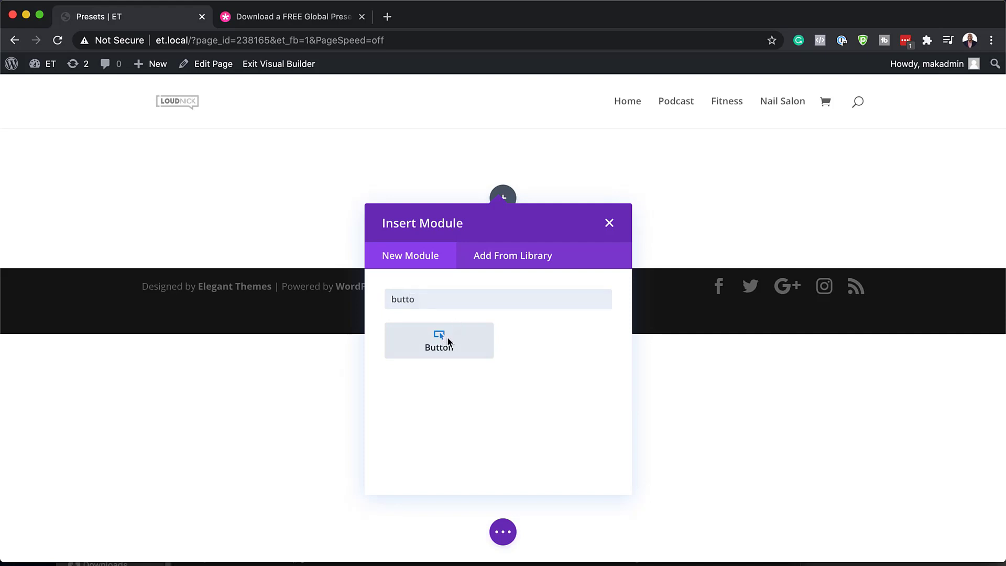
left_click(439, 340)
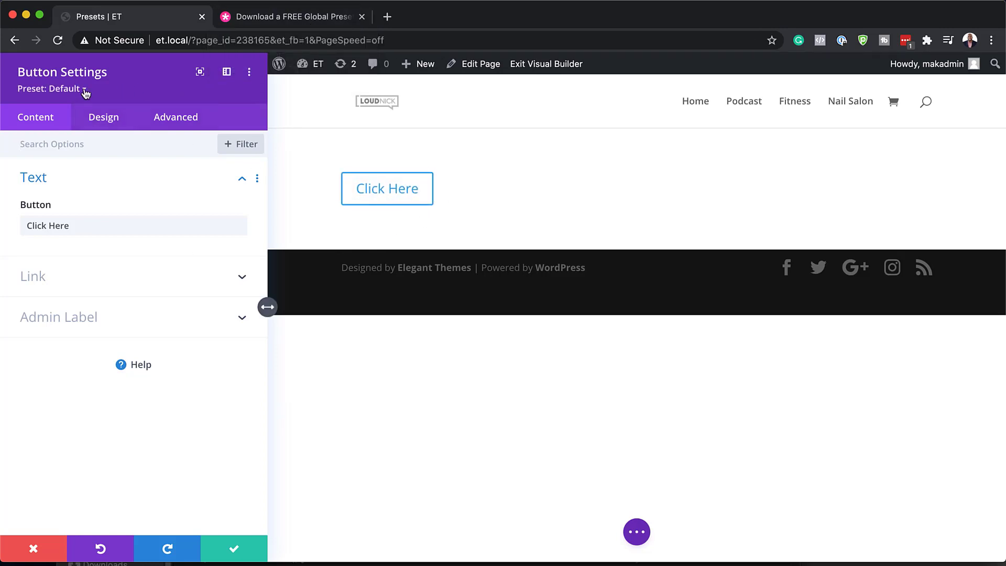
left_click(71, 88)
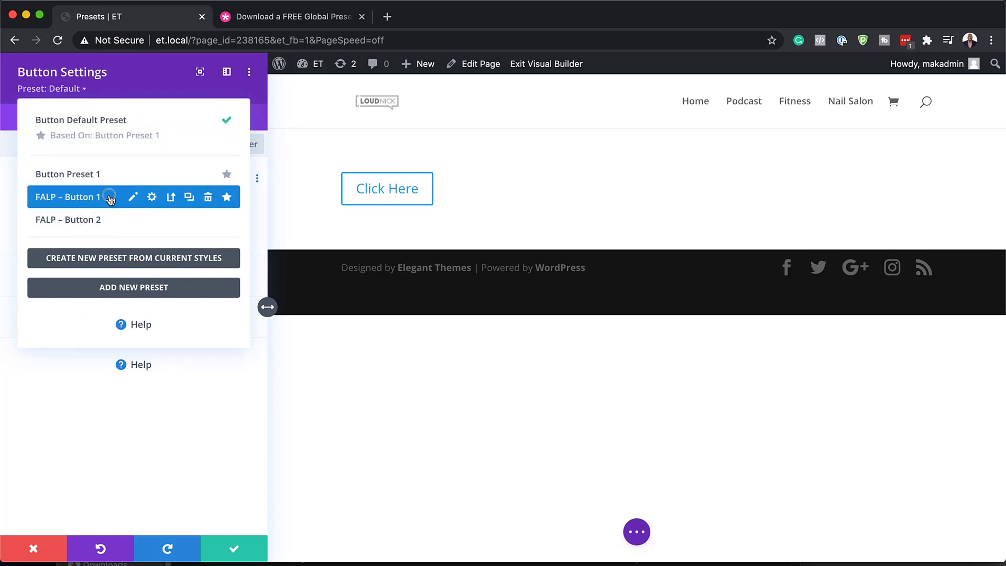
left_click(68, 197)
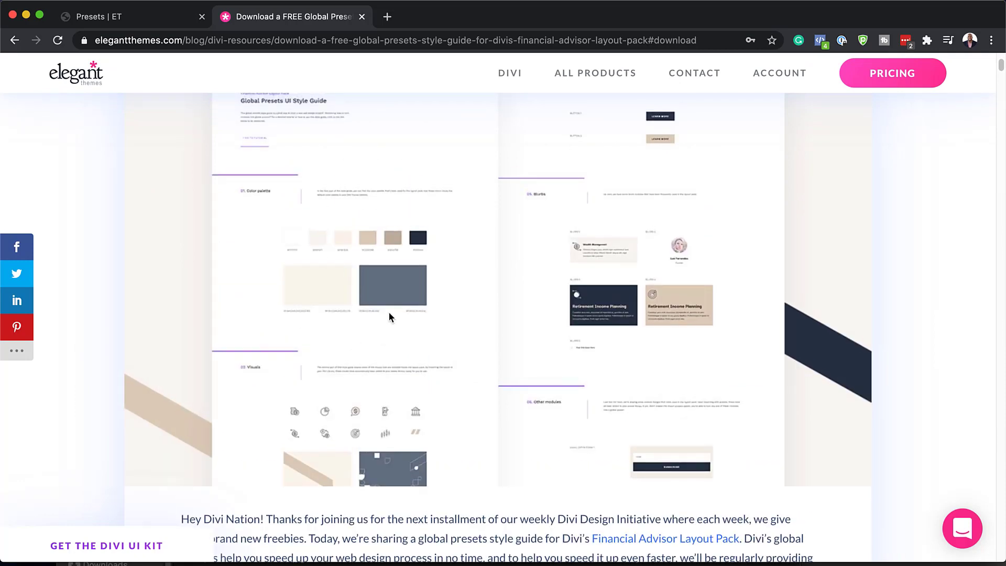
scroll("down", 3)
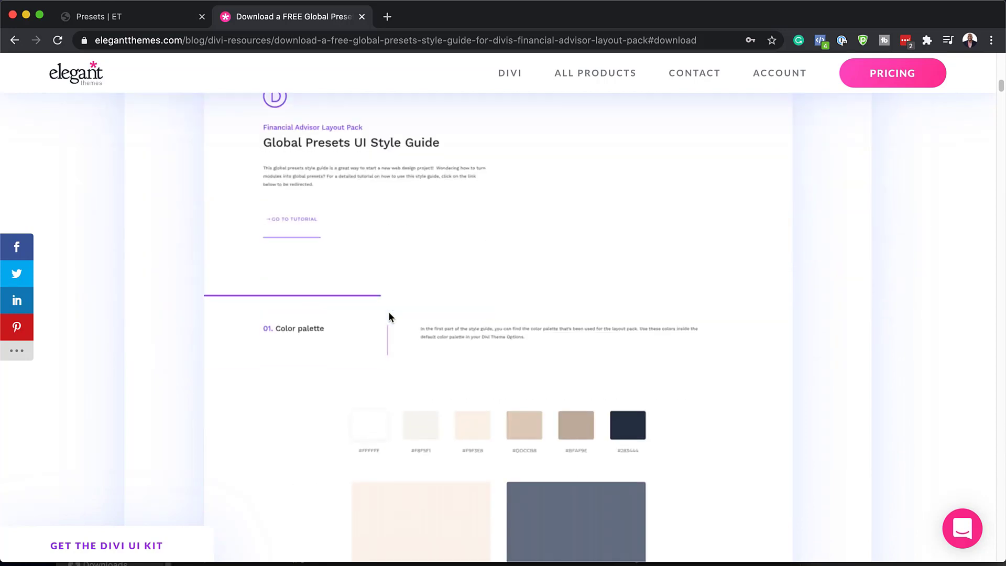
scroll("down", 3)
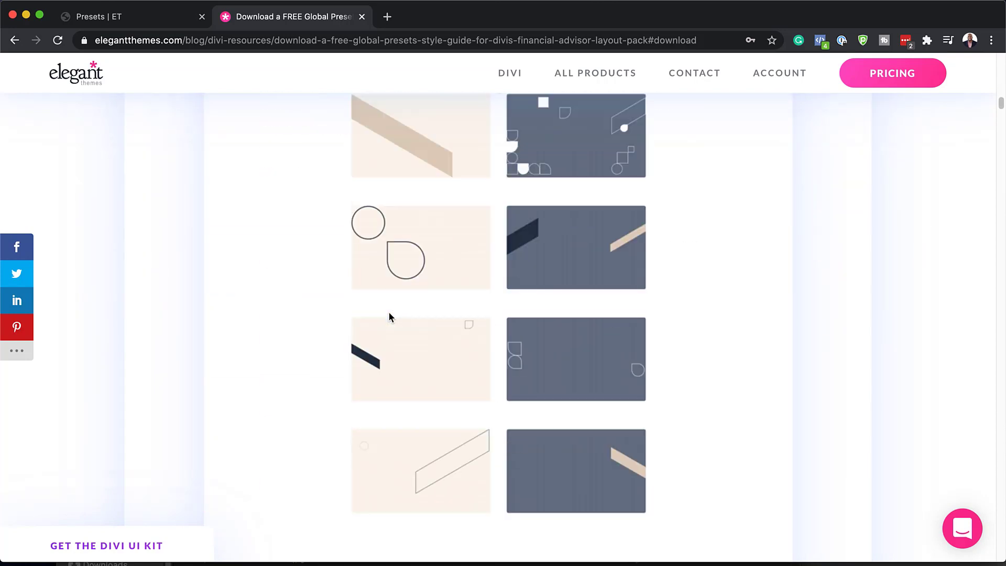
scroll("down", 3)
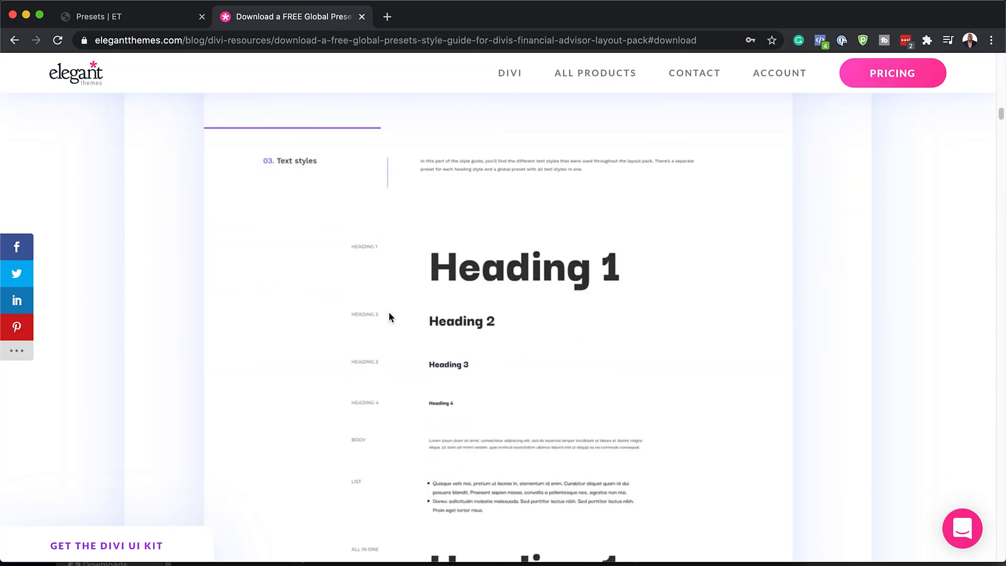
scroll("down", 3)
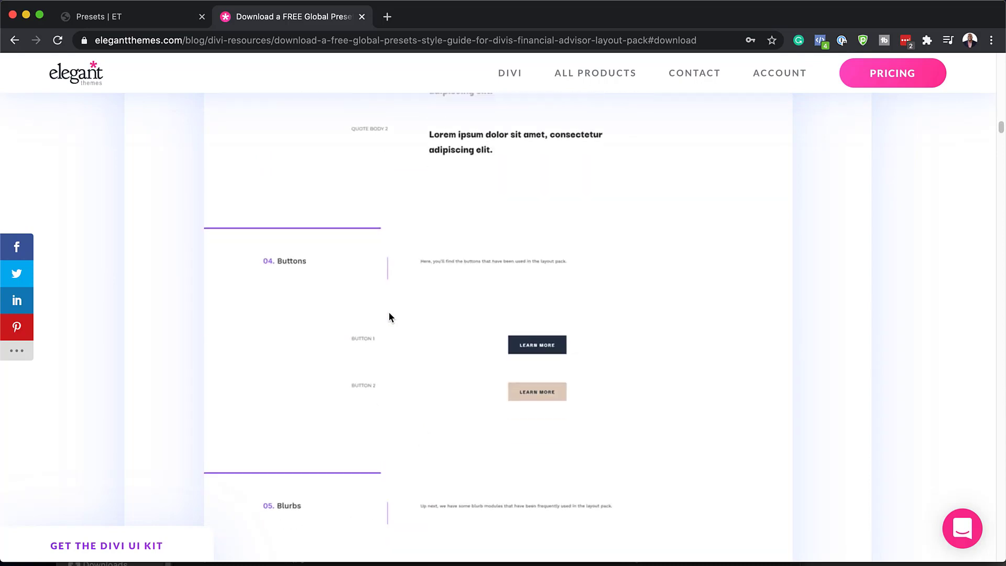
scroll("down", 3)
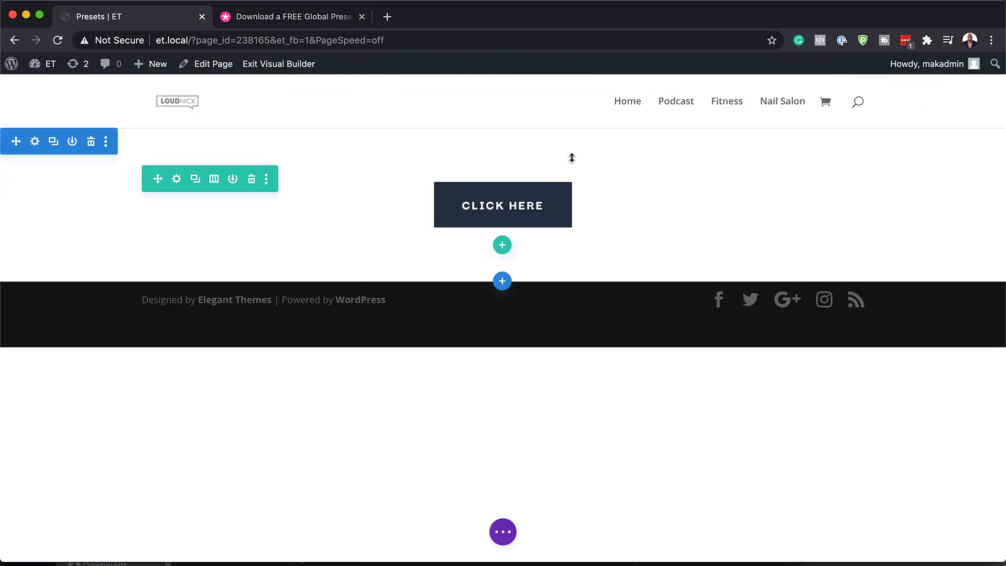
- Add a Button module to the second column using the FALP – Button 2 preset
left_click(214, 178)
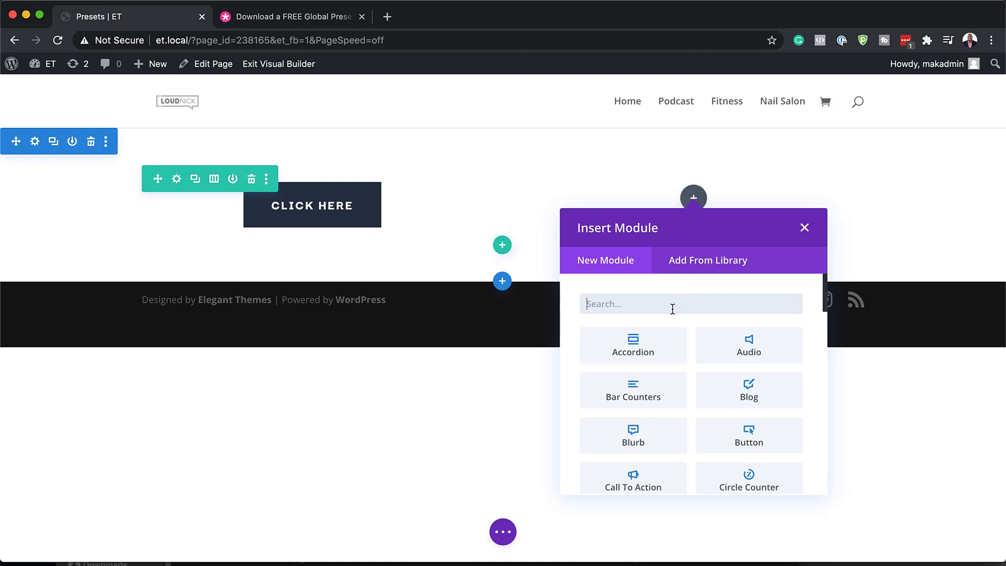
left_click(749, 435)
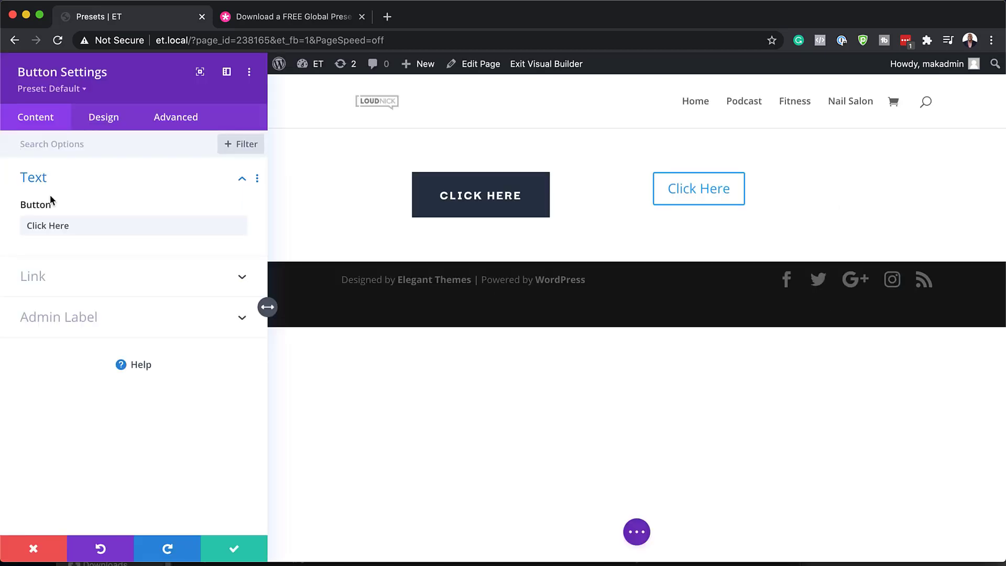
left_click(75, 88)
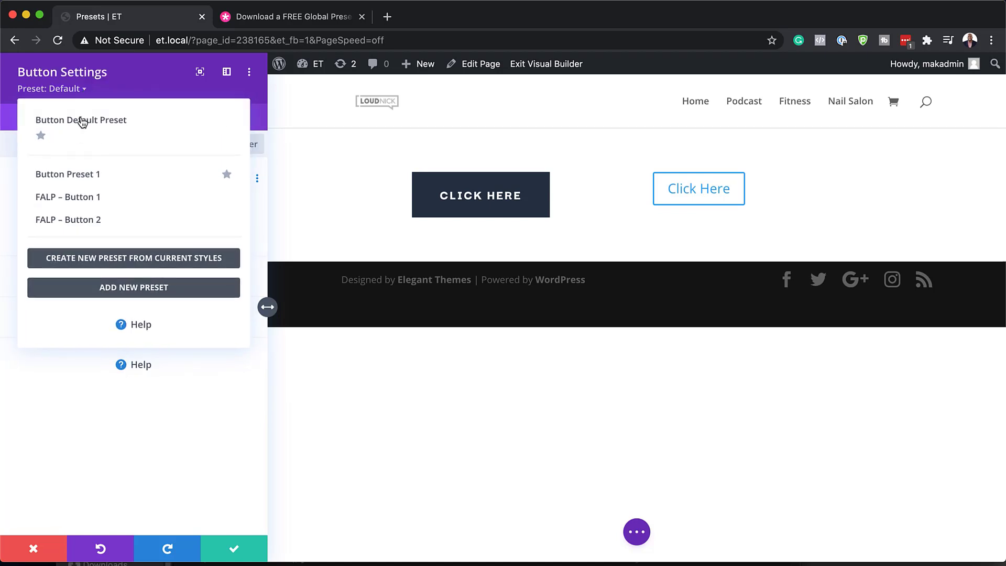
left_click(68, 220)
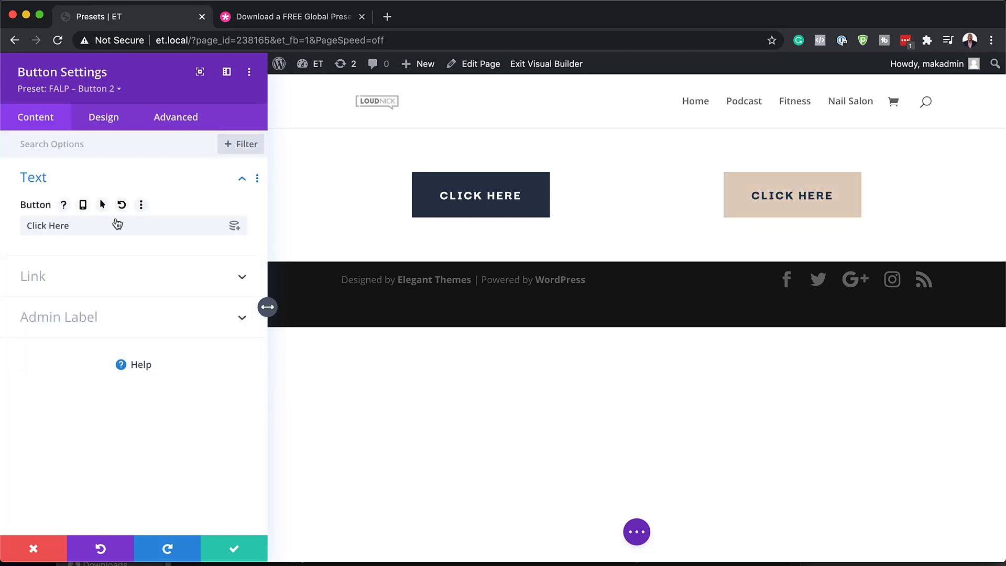
mouse_move(678, 225)
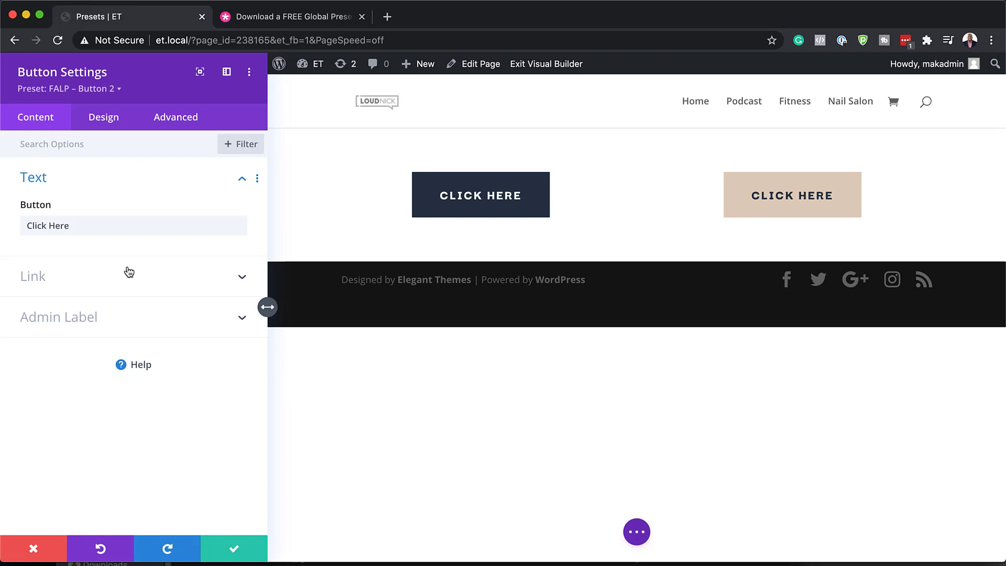
mouse_move(923, 218)
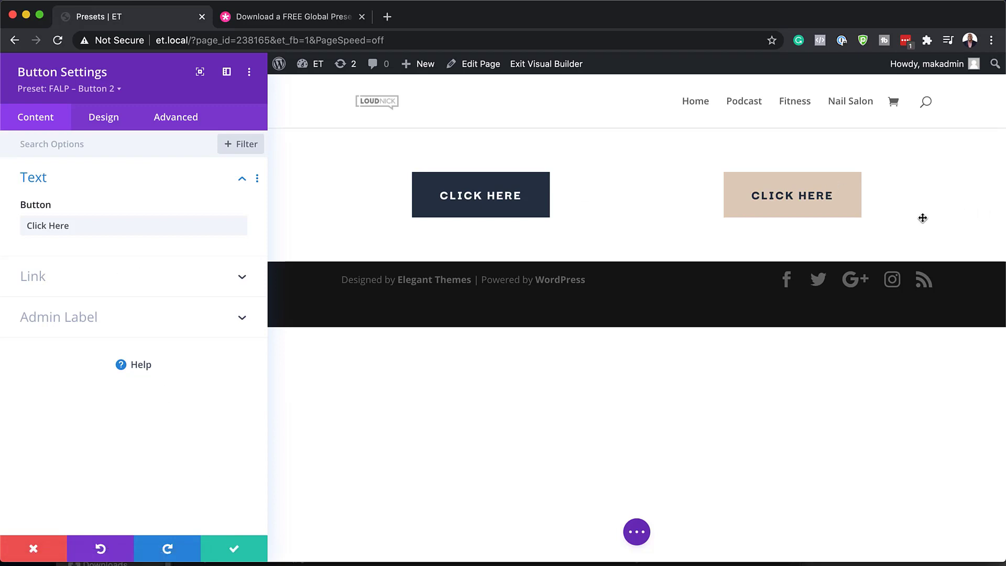
mouse_move(881, 206)
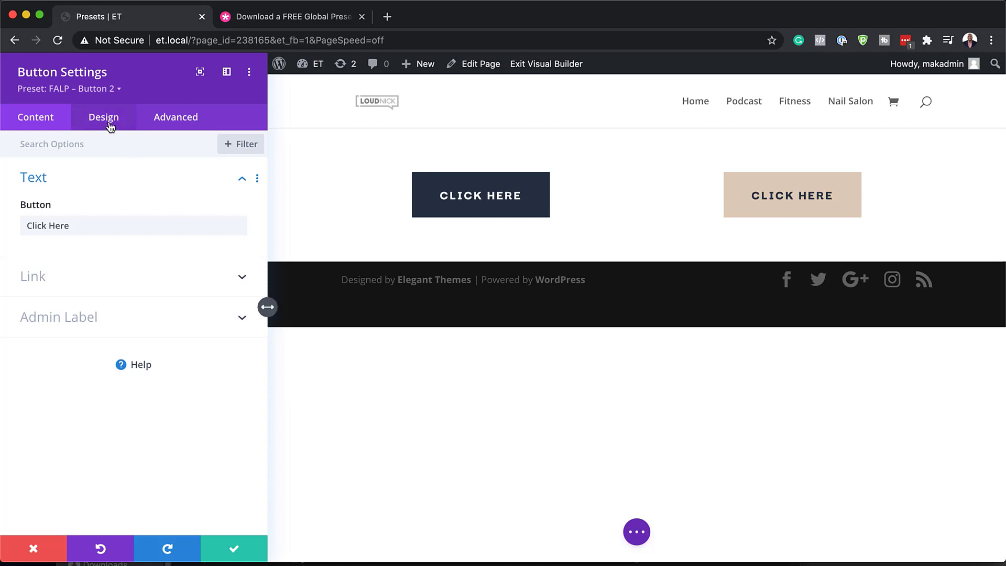
- In the Design settings, set the button background to red and text color to white
left_click(103, 116)
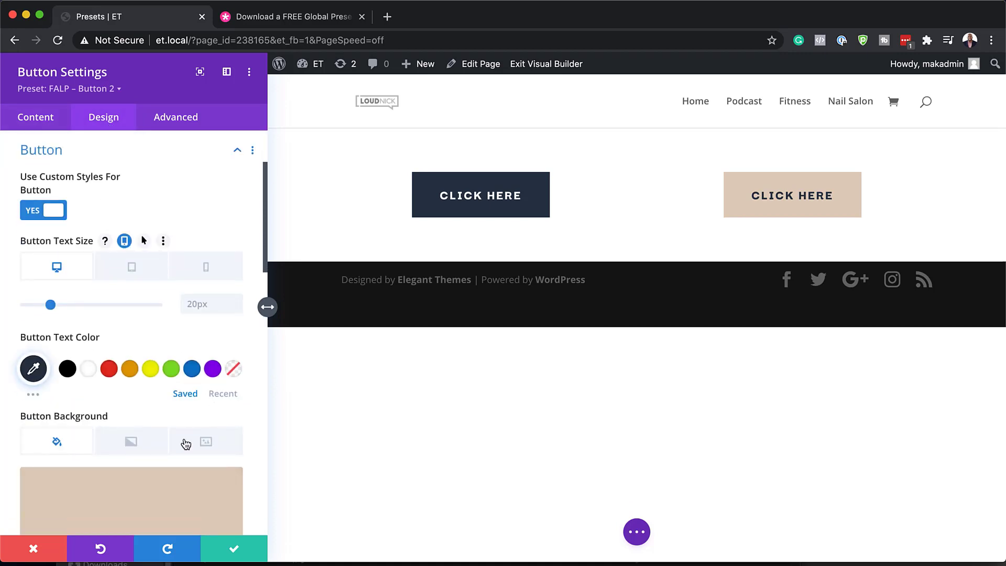
scroll("down", 3)
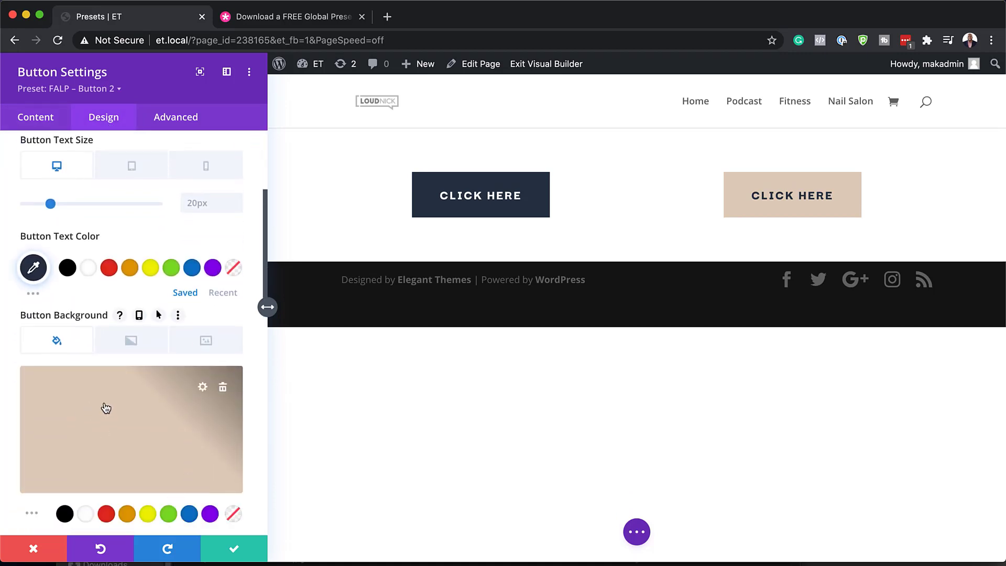
left_click(105, 497)
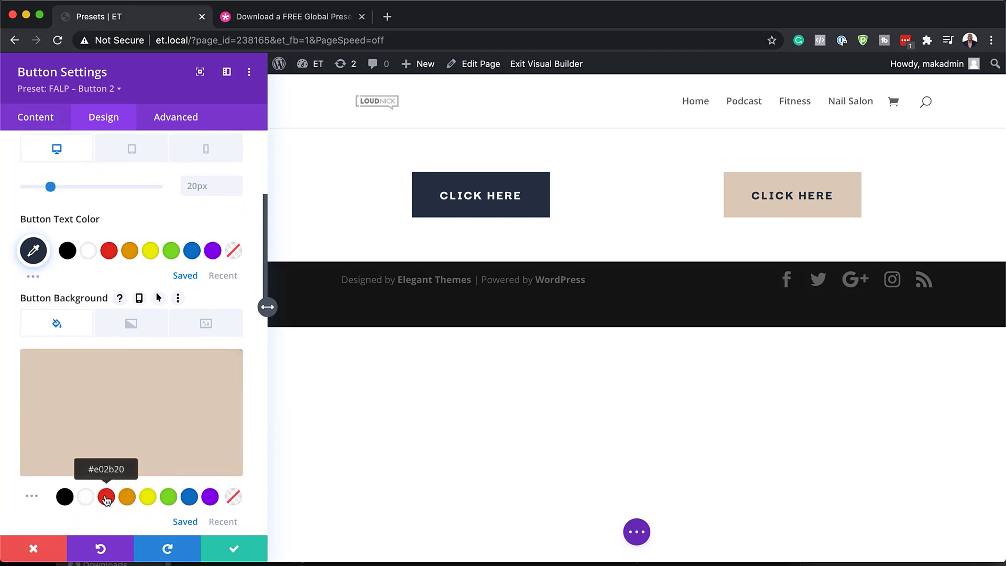
left_click(106, 497)
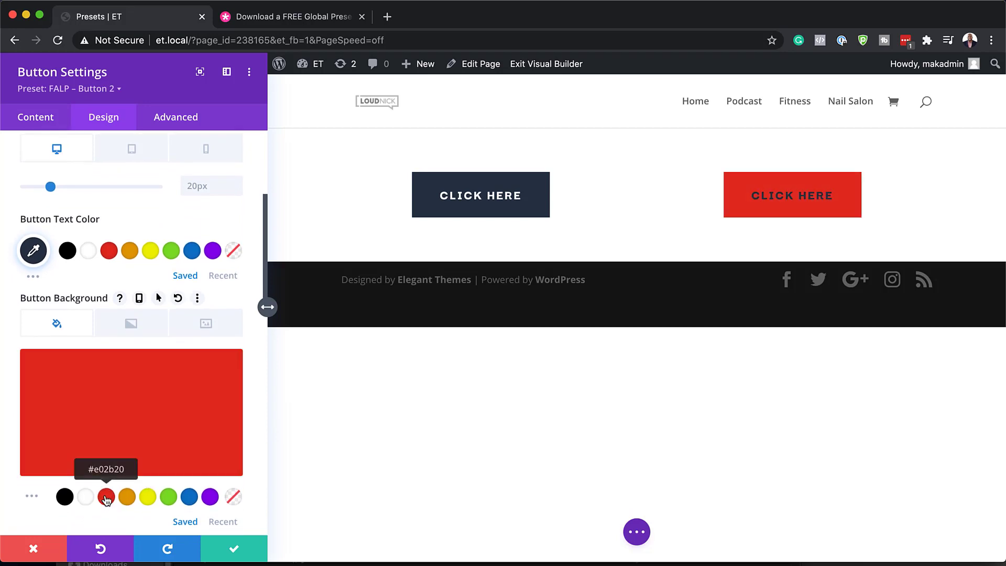
scroll("down", 3)
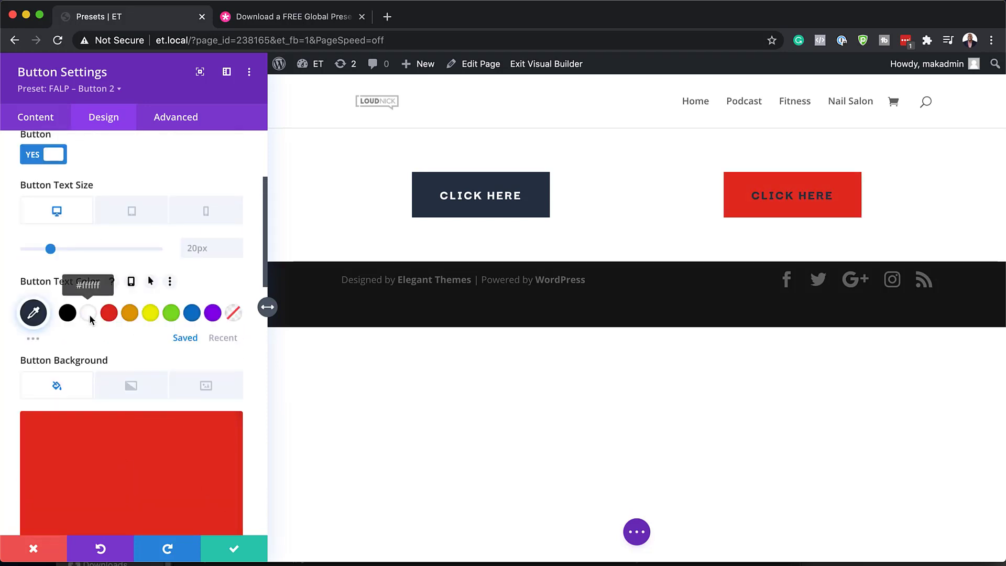
left_click(89, 314)
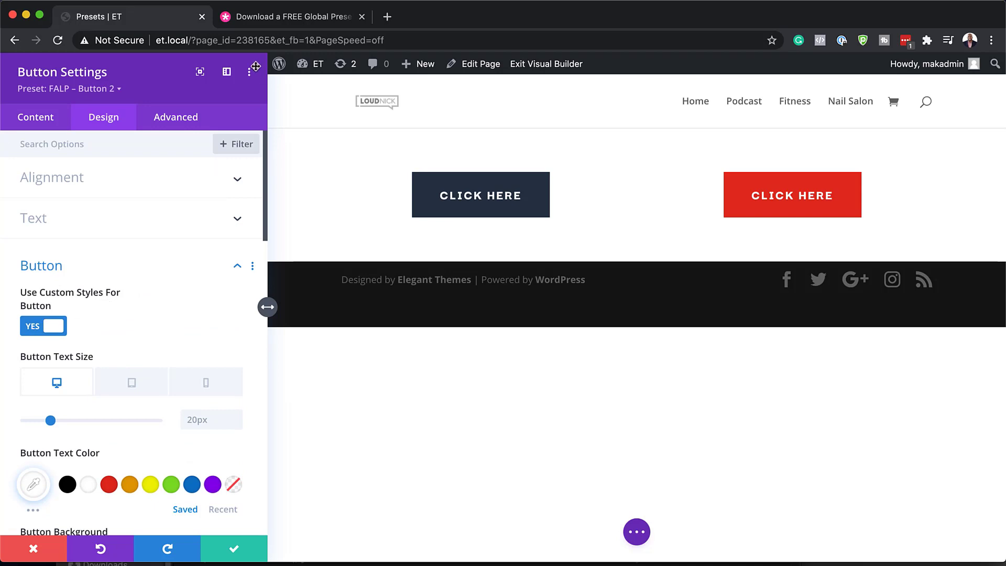
- Edit the FALP – Button 2 preset style, save it, and confirm the site-wide change
left_click(250, 71)
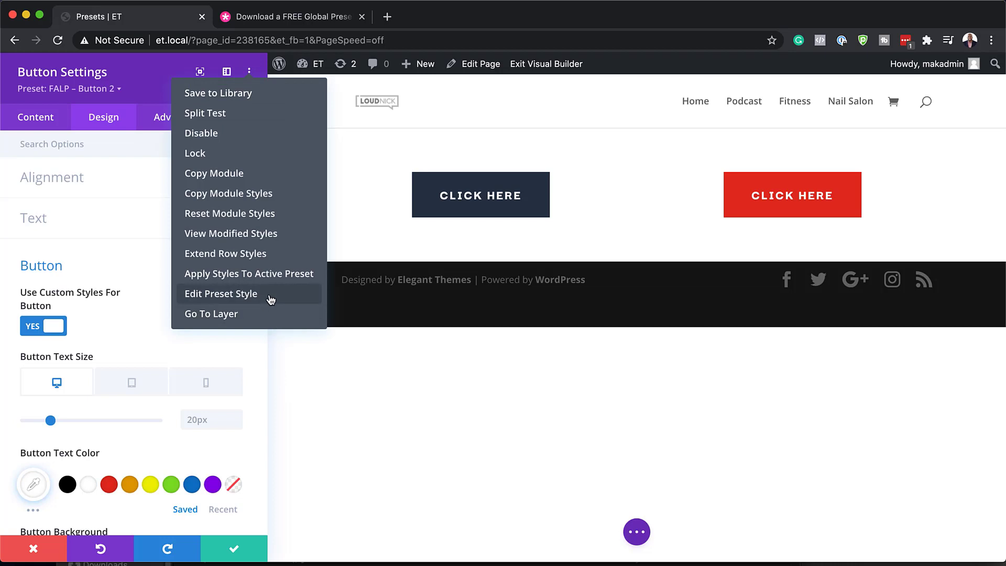
left_click(221, 293)
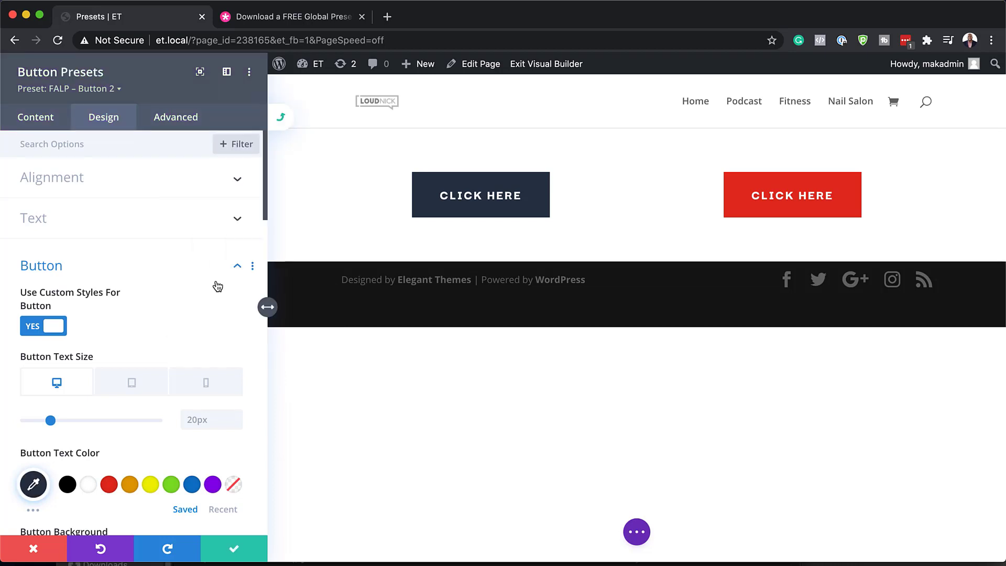
mouse_move(151, 171)
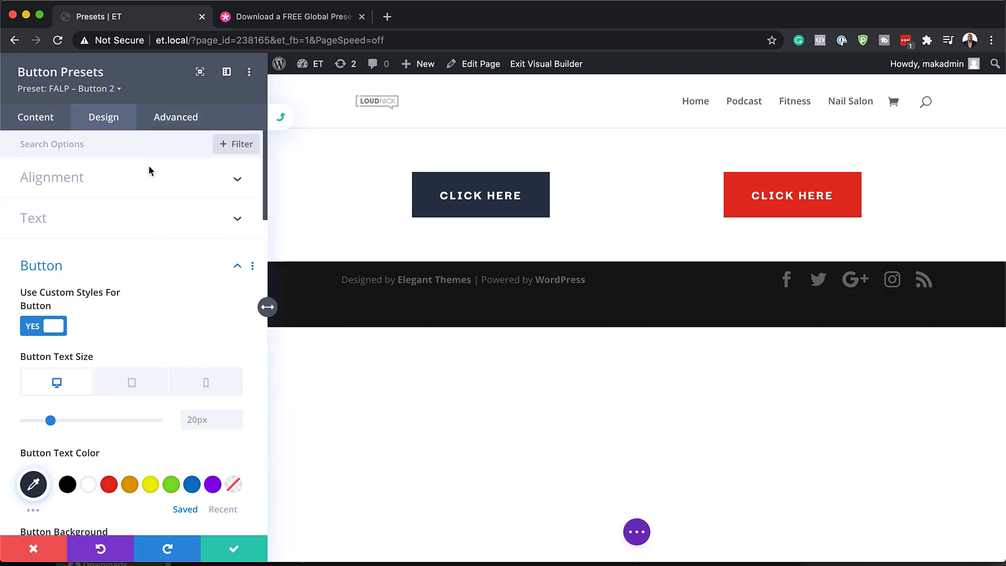
scroll("down", 3)
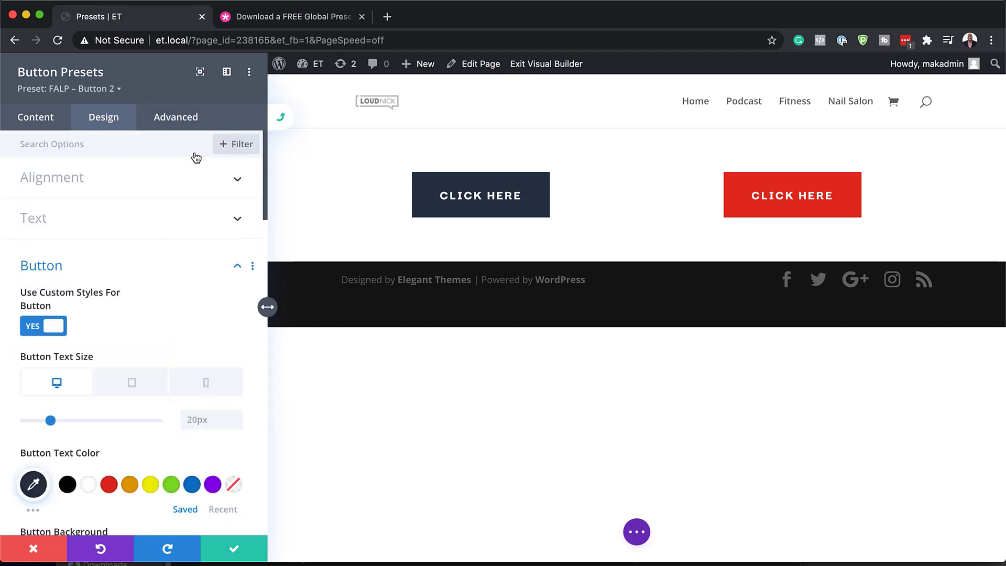
mouse_move(251, 42)
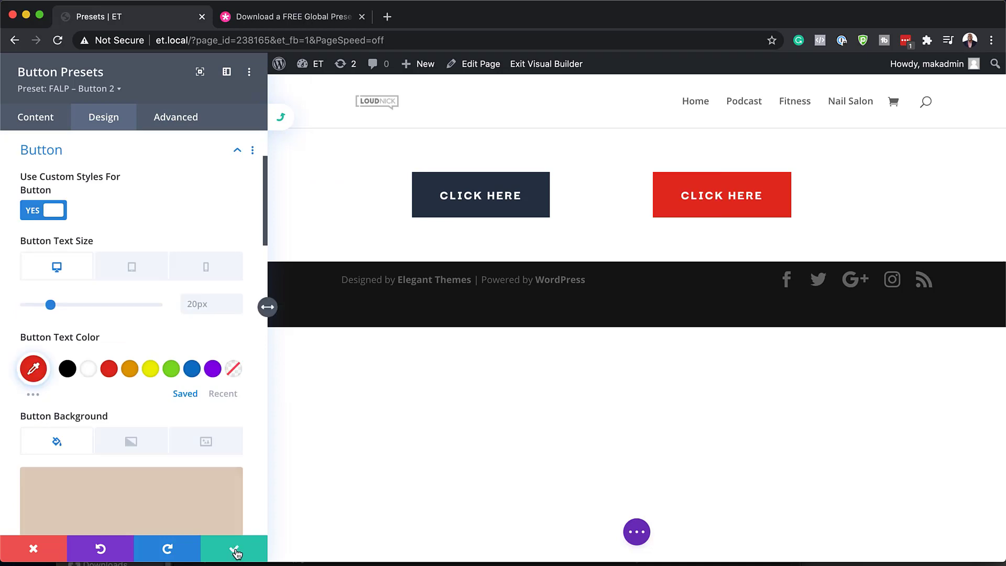
left_click(235, 549)
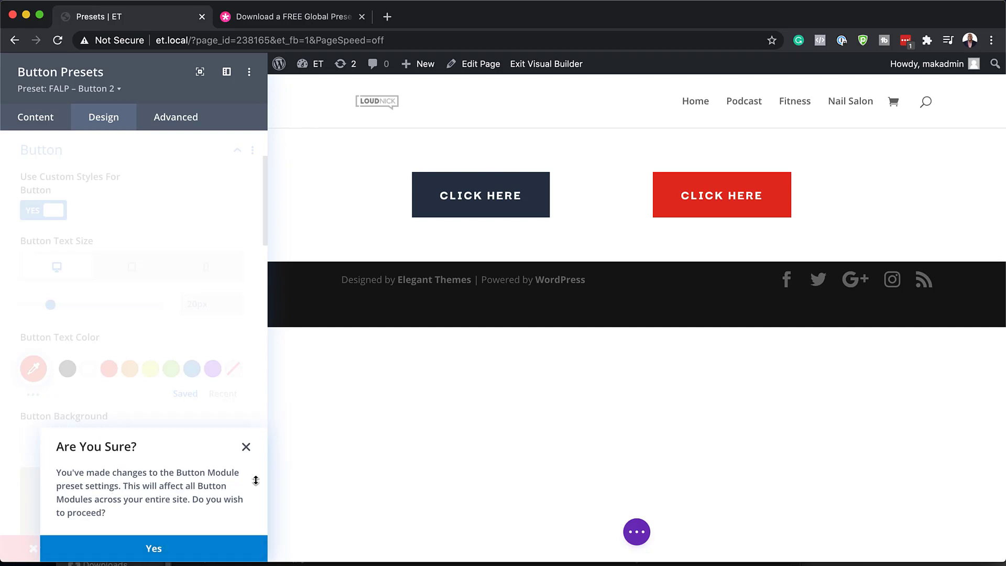
left_click(154, 549)
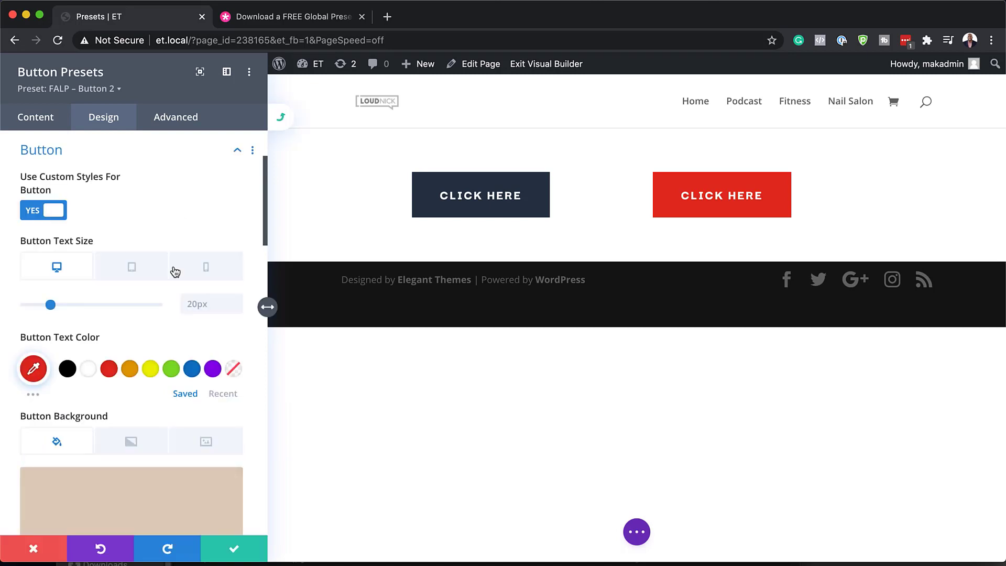
mouse_move(33, 549)
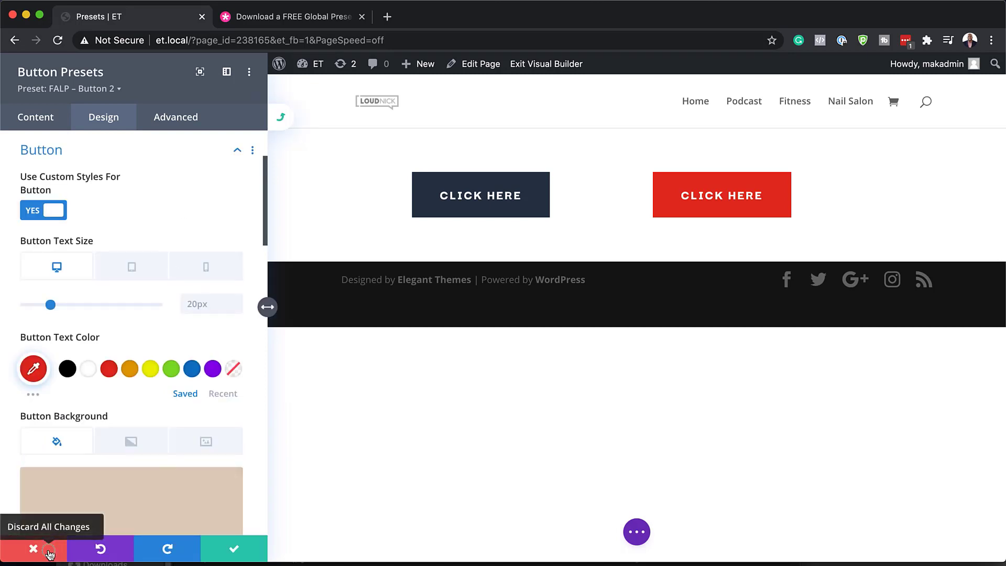
- Discard module changes, open Load From Library, and search for 'Financial Advisor'
left_click(33, 548)
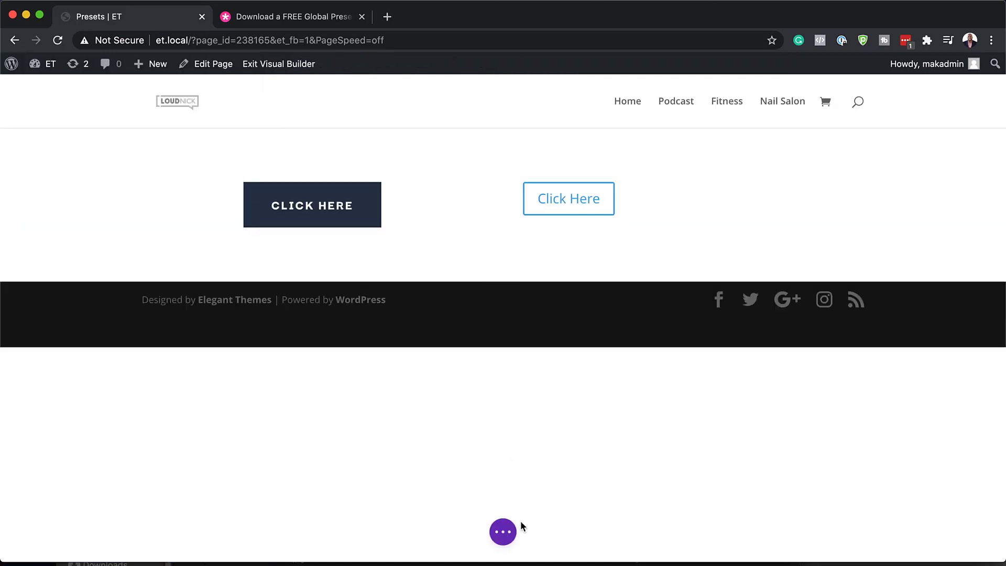
left_click(504, 531)
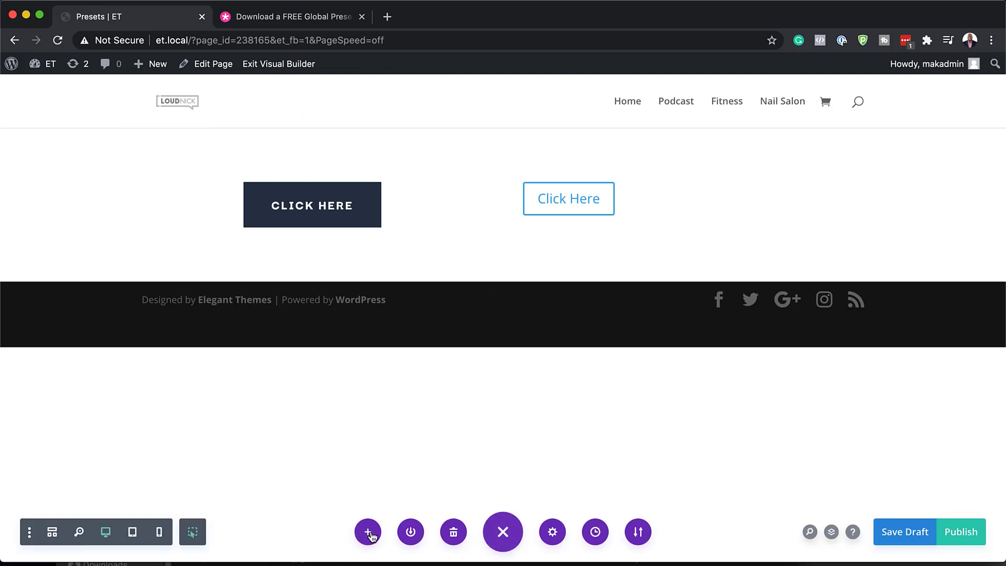
left_click(368, 531)
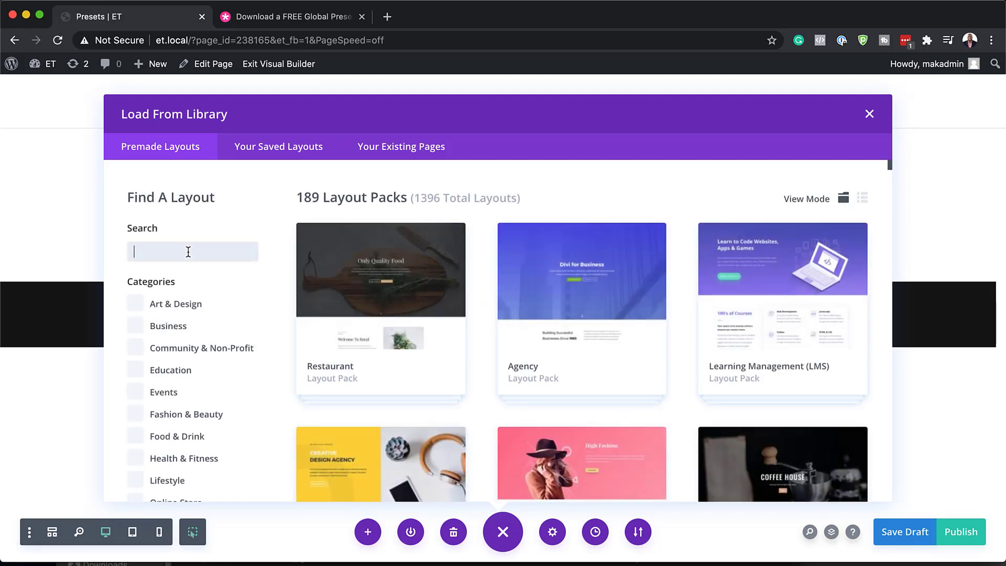
type("Financial Advisor")
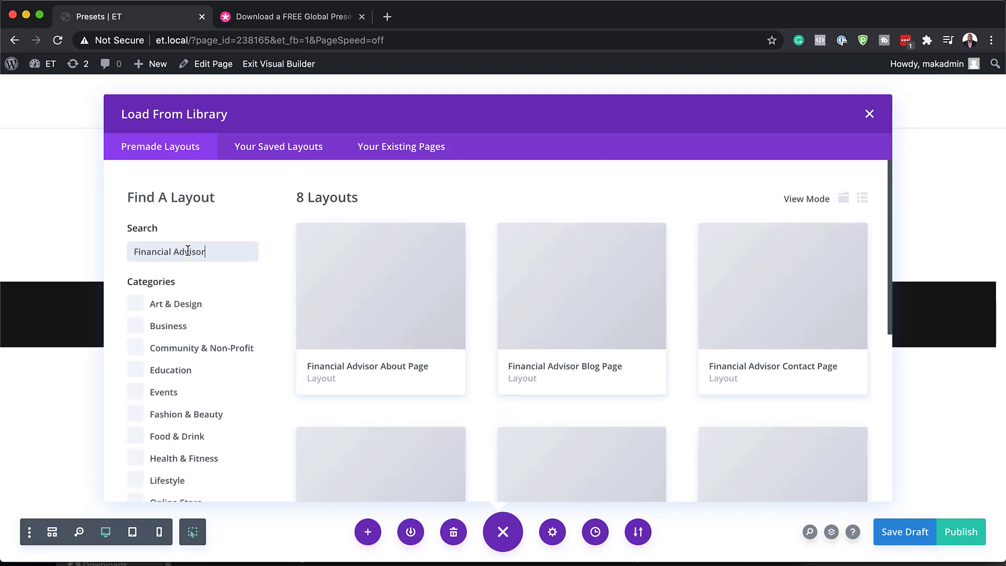
mouse_move(380, 287)
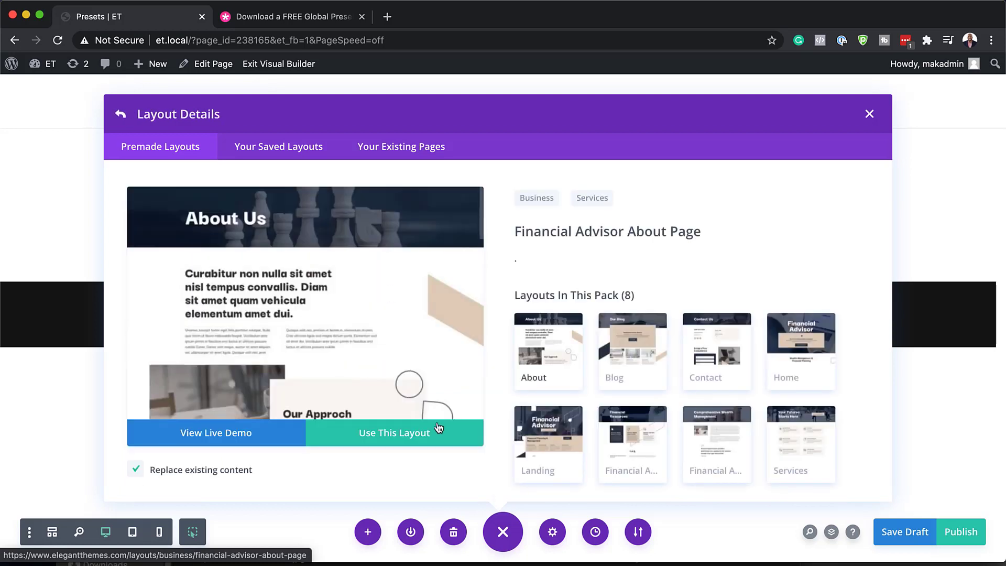
- Apply the Financial Advisor About Page layout, replacing the existing page content
left_click(394, 432)
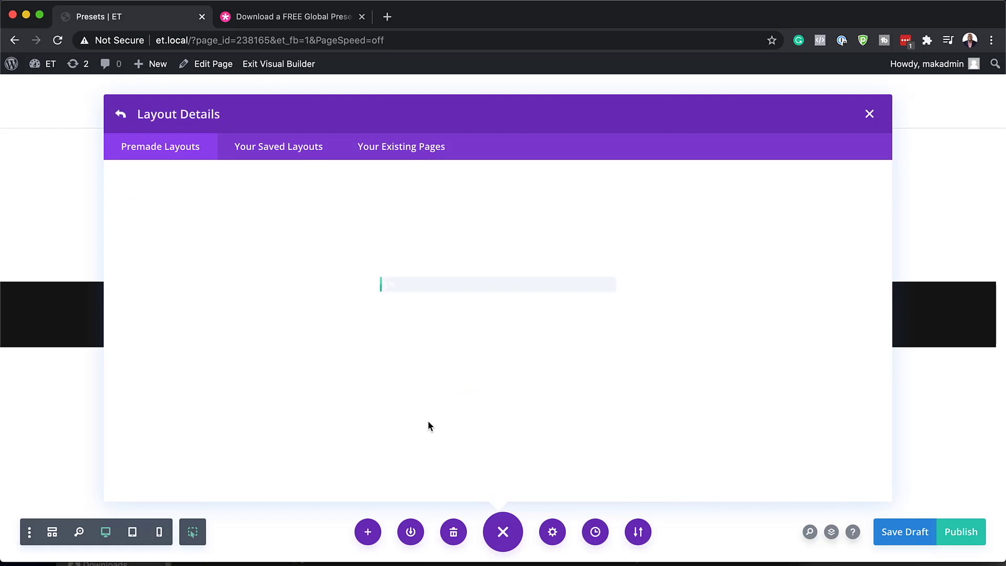
mouse_move(427, 412)
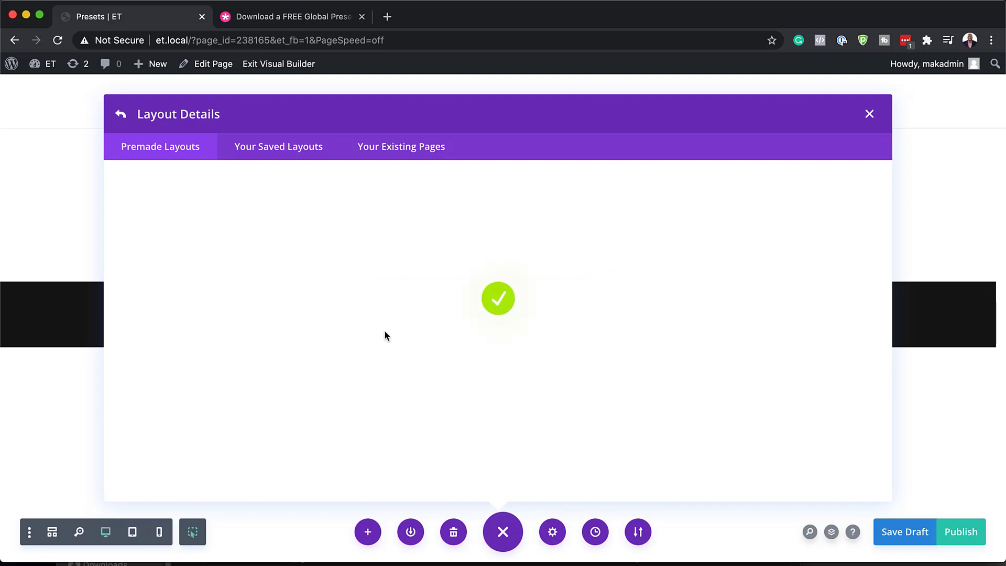
mouse_move(286, 286)
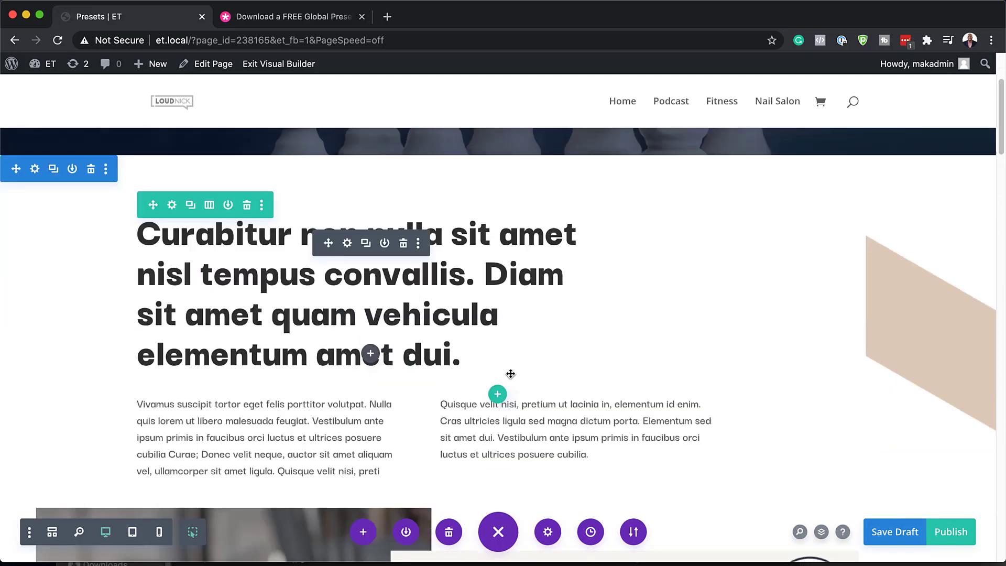
- Add a Button module below the laptop image styled with the FALP – Button 2 preset
scroll("down", 3)
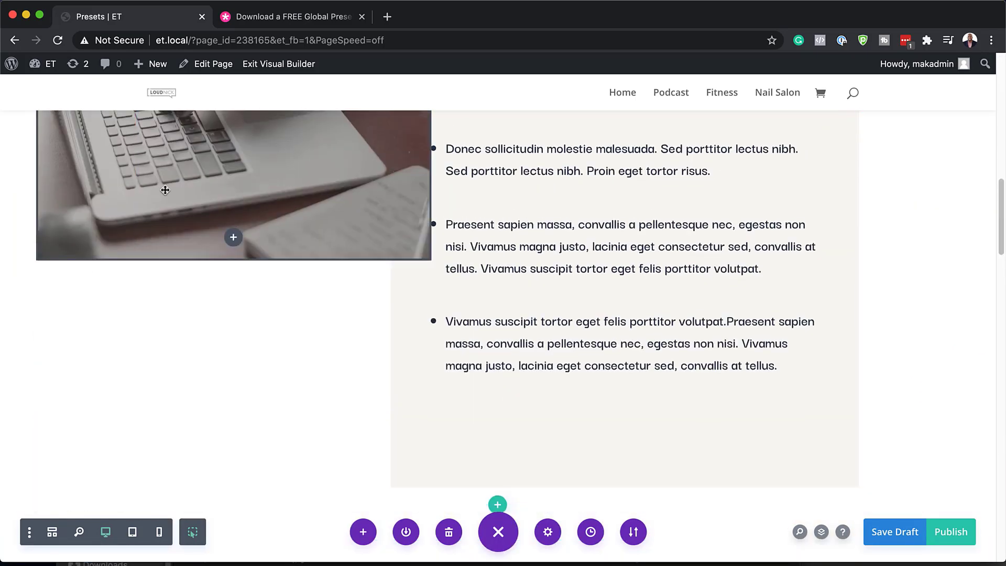
left_click(232, 237)
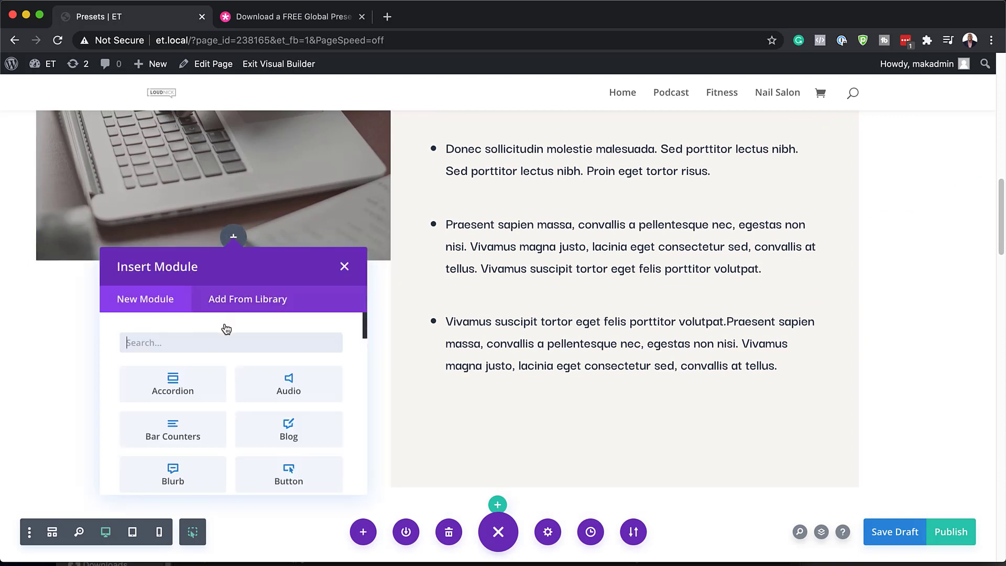
type("bu")
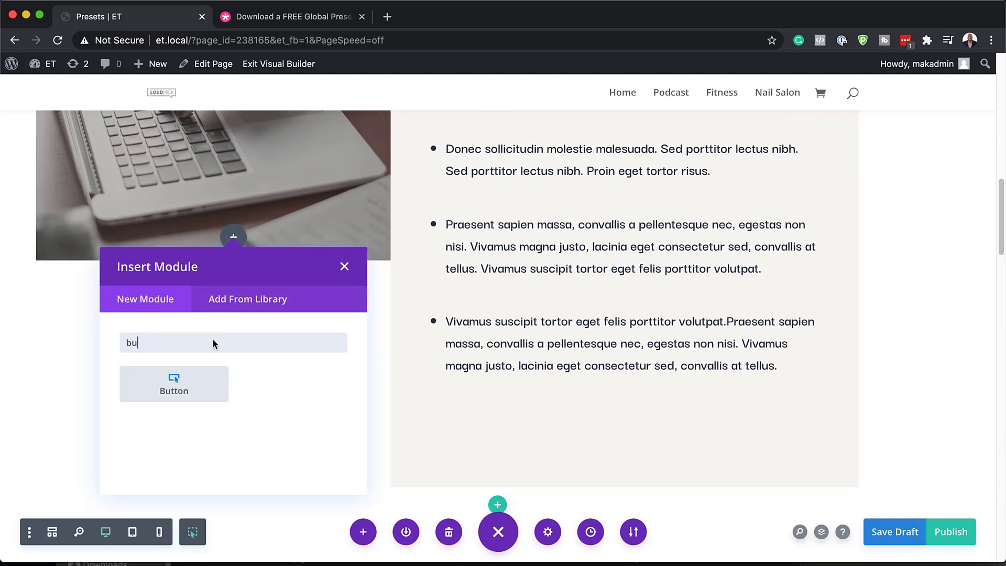
left_click(174, 384)
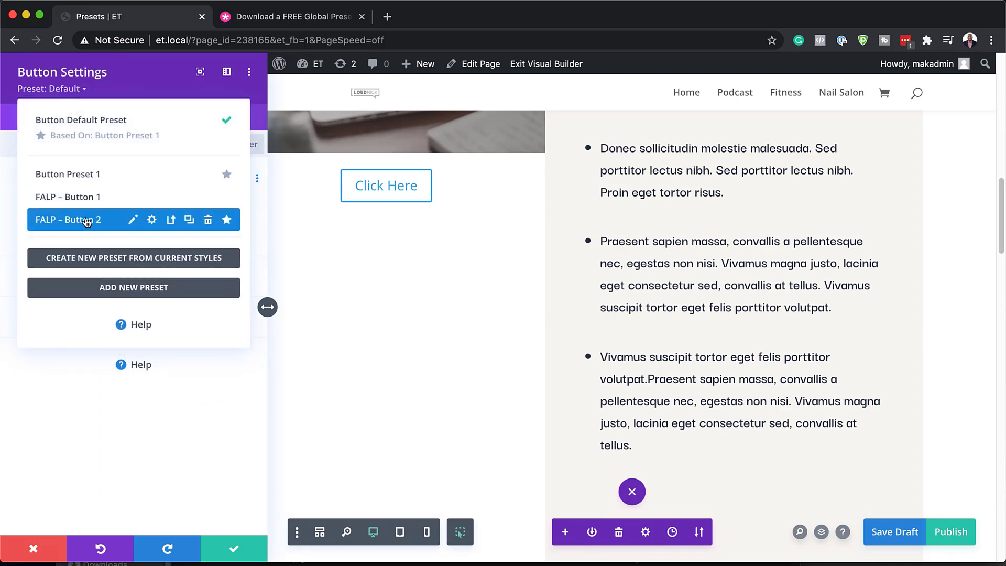
left_click(68, 219)
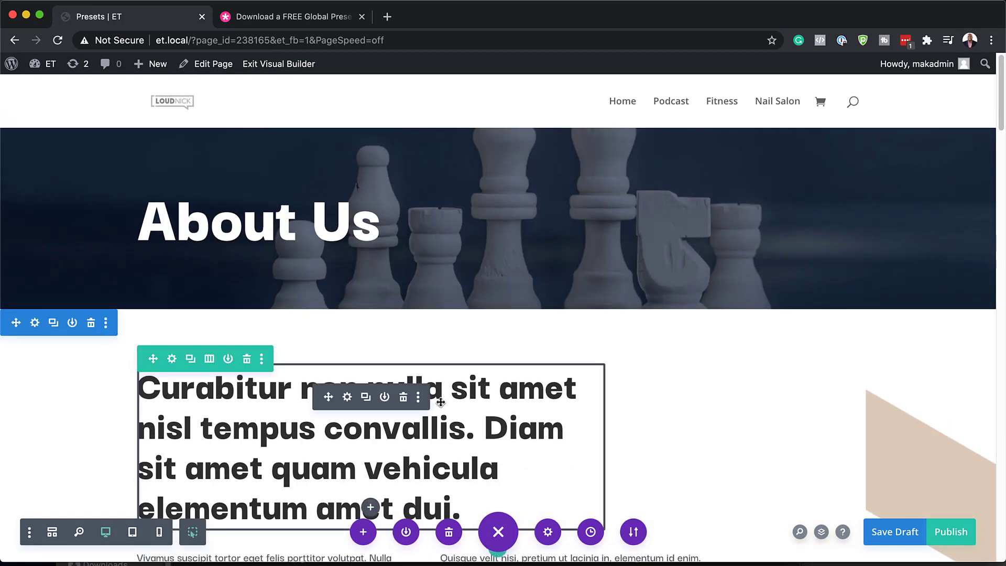
- Scroll past the team and philosophy sections and publish the Presets page
scroll("down", 3)
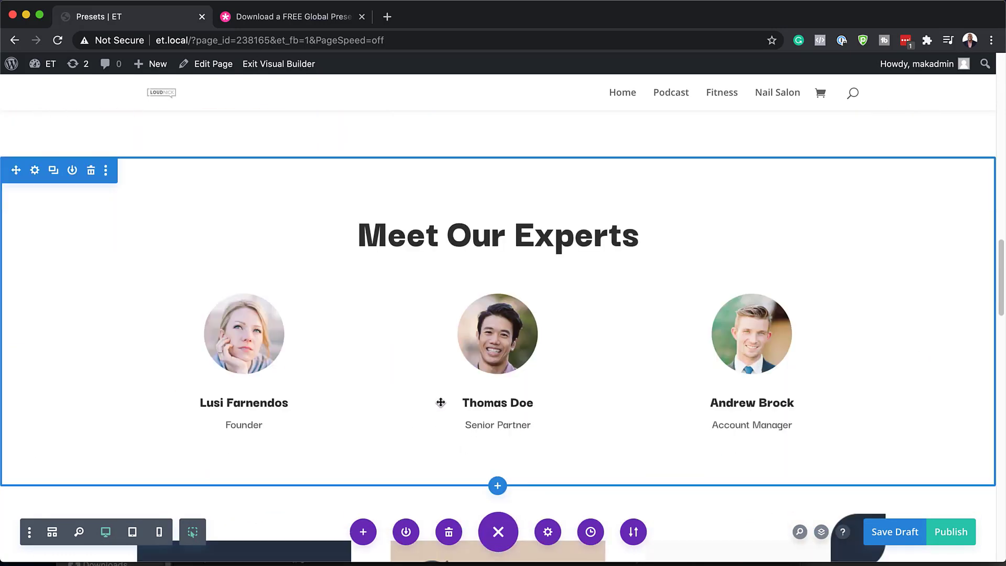
scroll("down", 3)
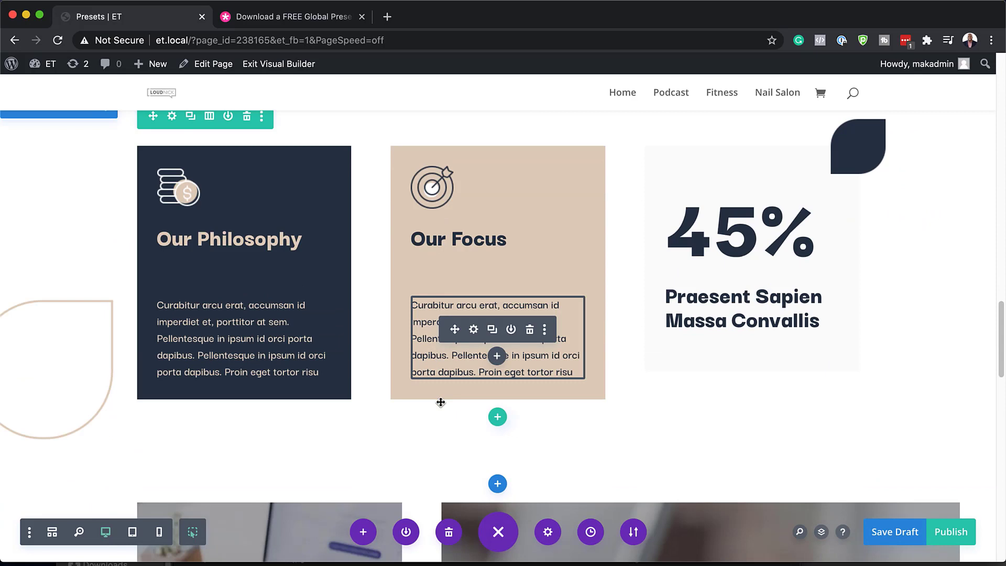
left_click(950, 531)
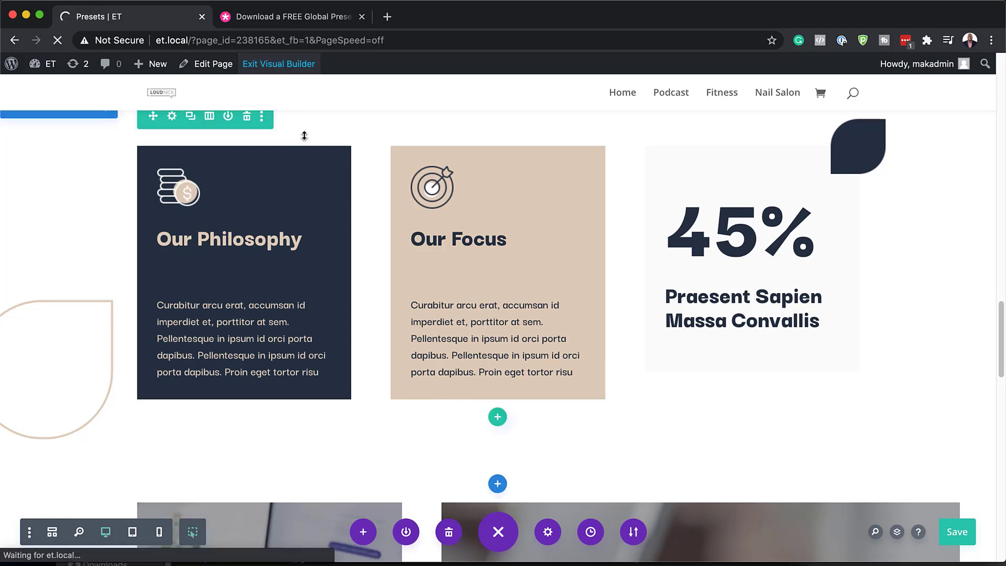
- Exit the Visual Builder and scroll to the beige CLICK HERE button under the laptop image
left_click(279, 63)
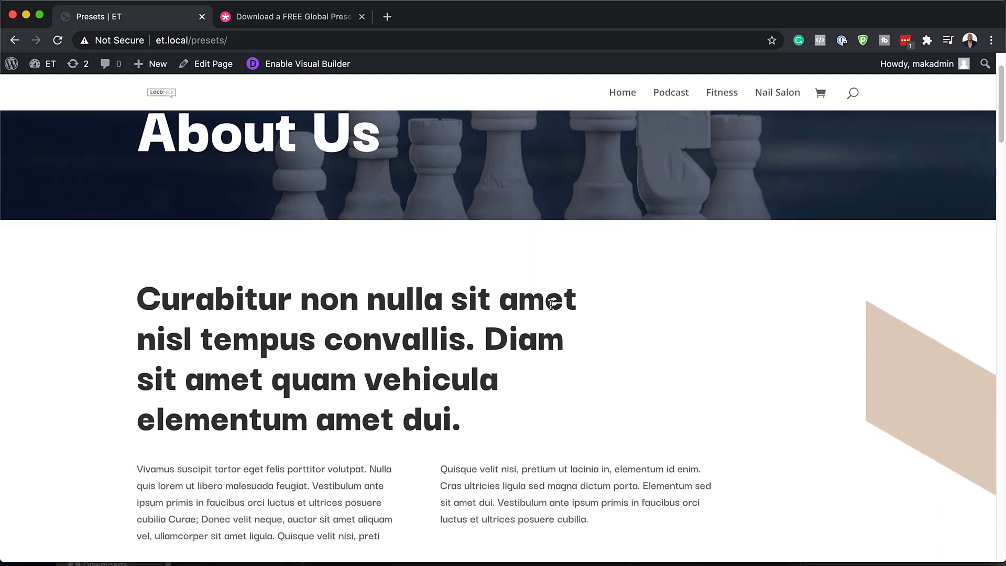
scroll("down", 3)
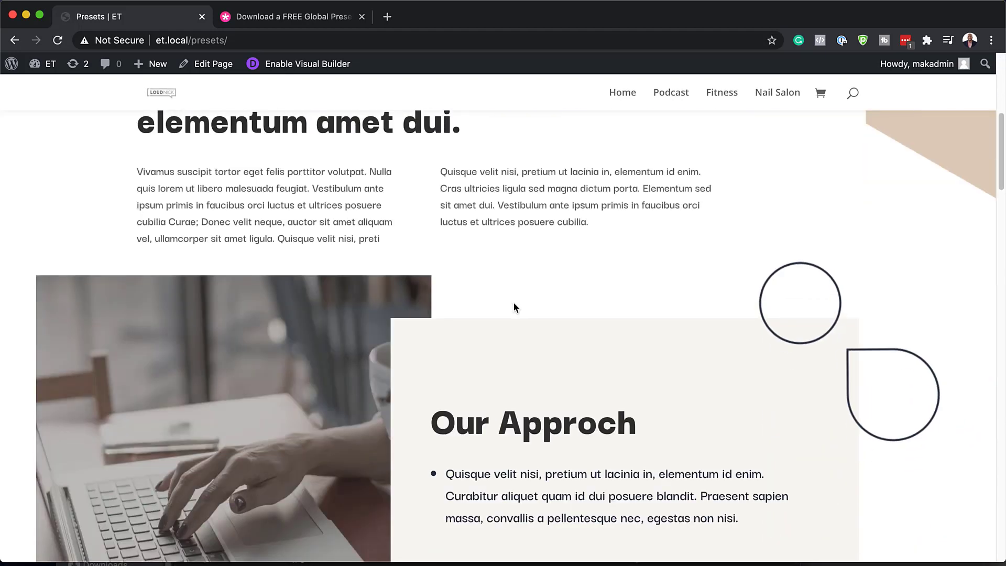
scroll("down", 3)
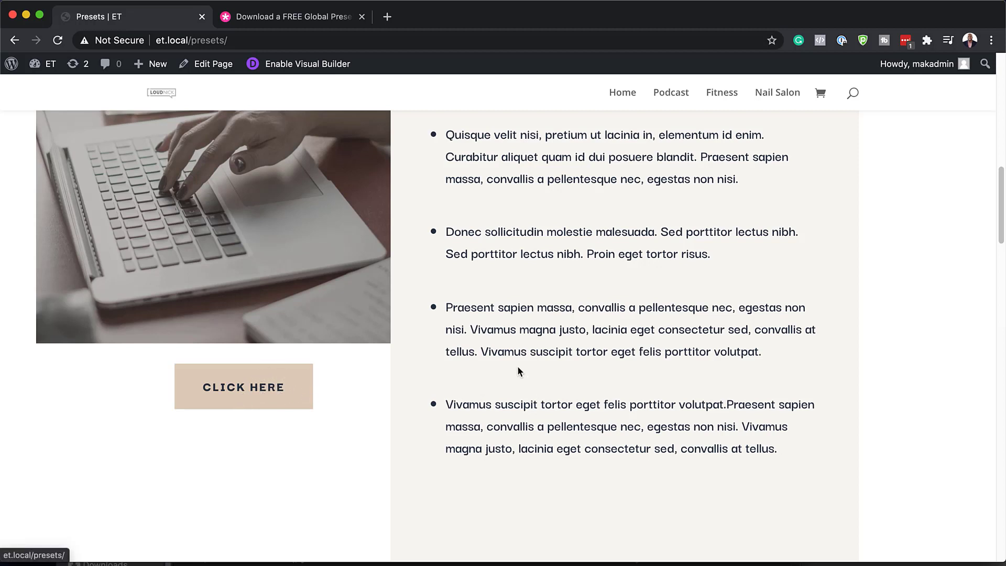
mouse_move(658, 252)
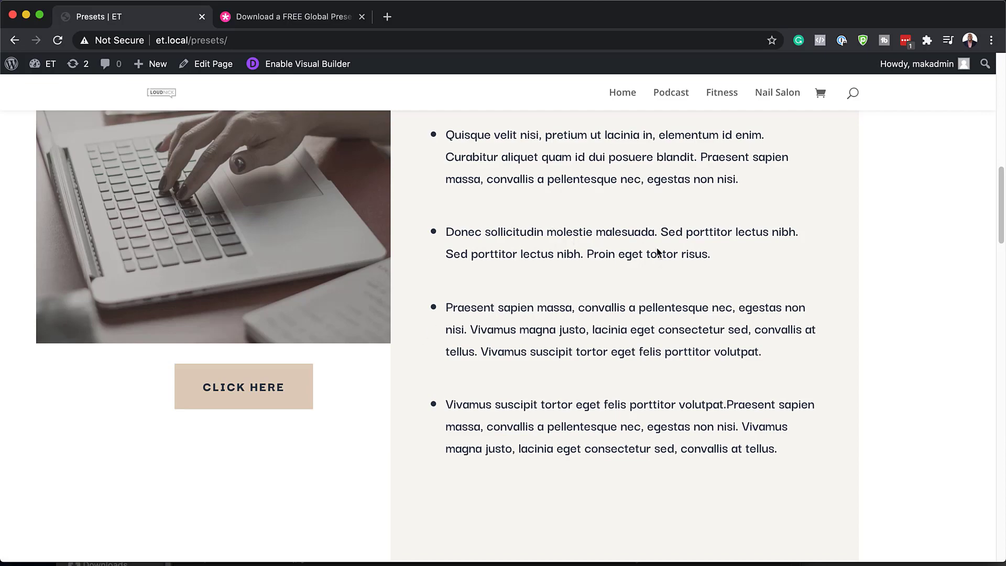